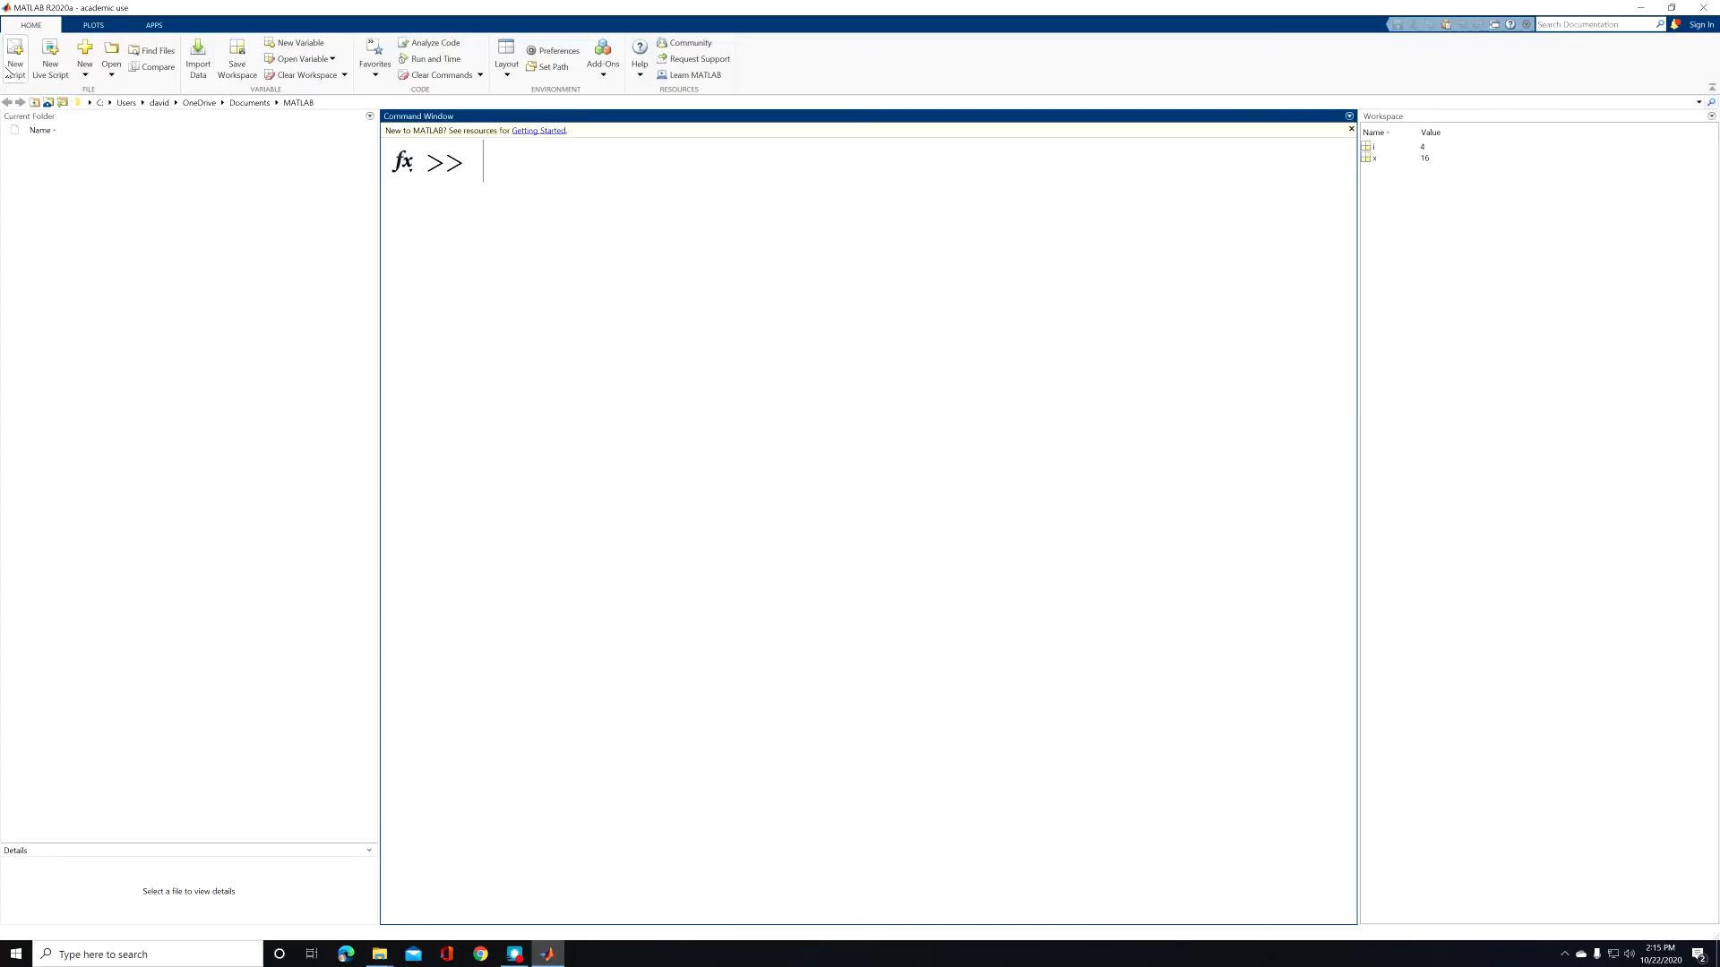
Step: Create a blank script whose first line reads for i = 2:2:4
left_click(14, 48)
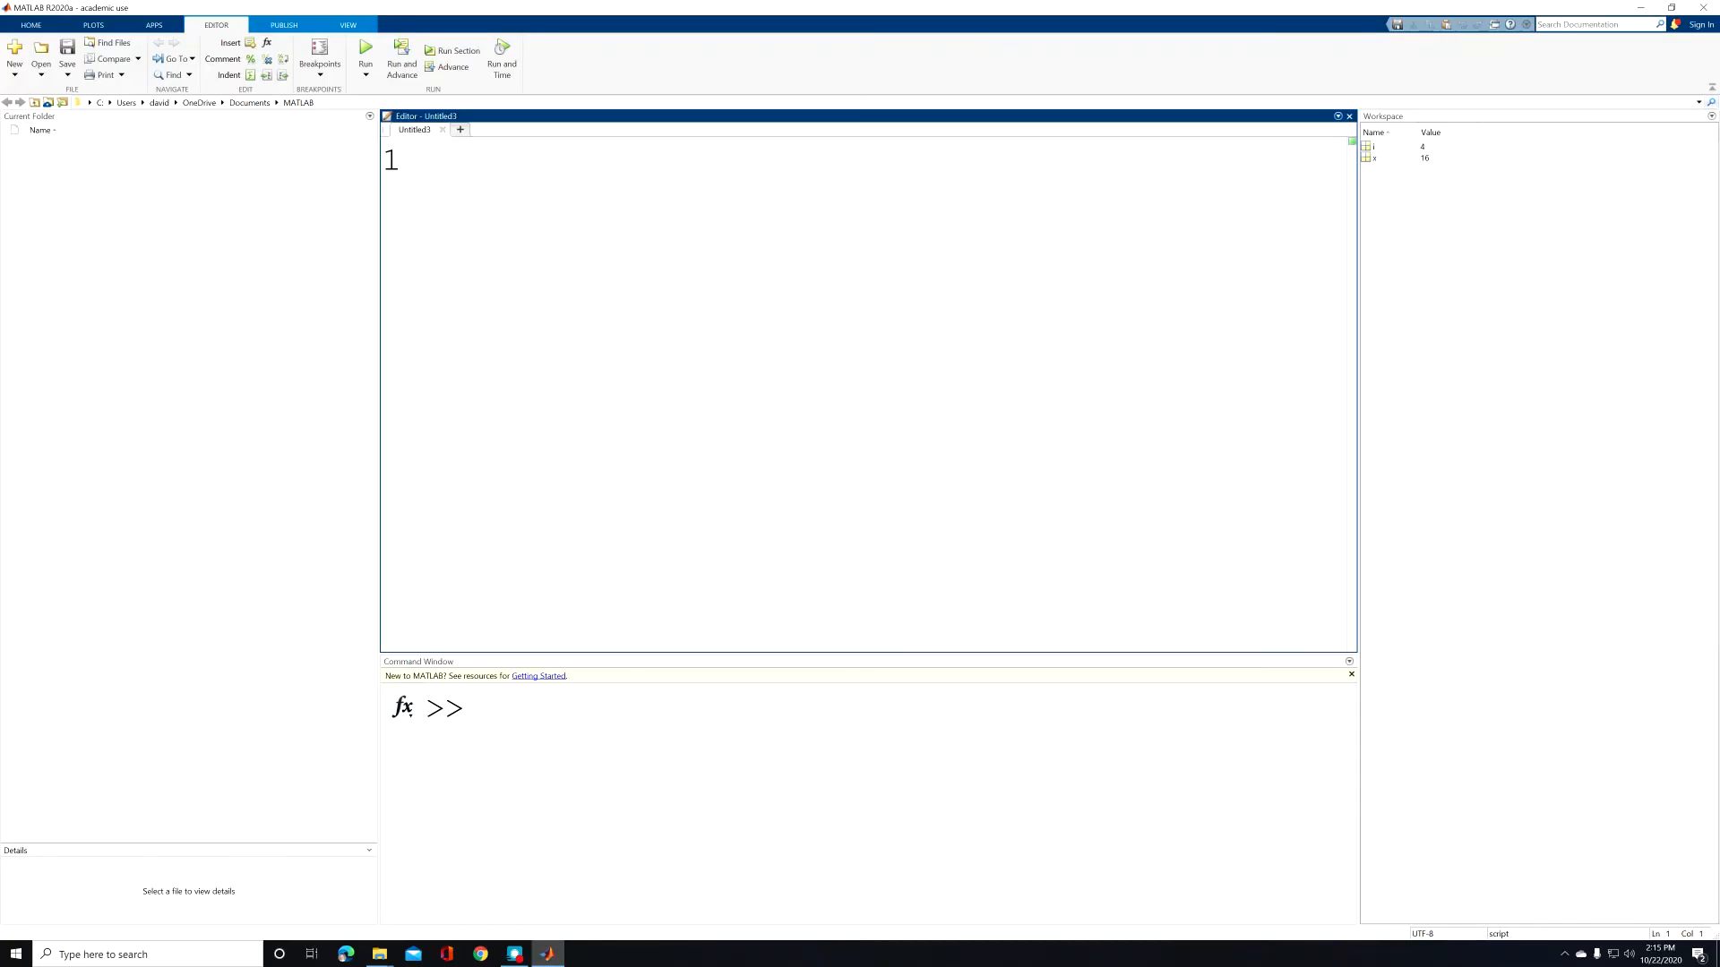
type("for")
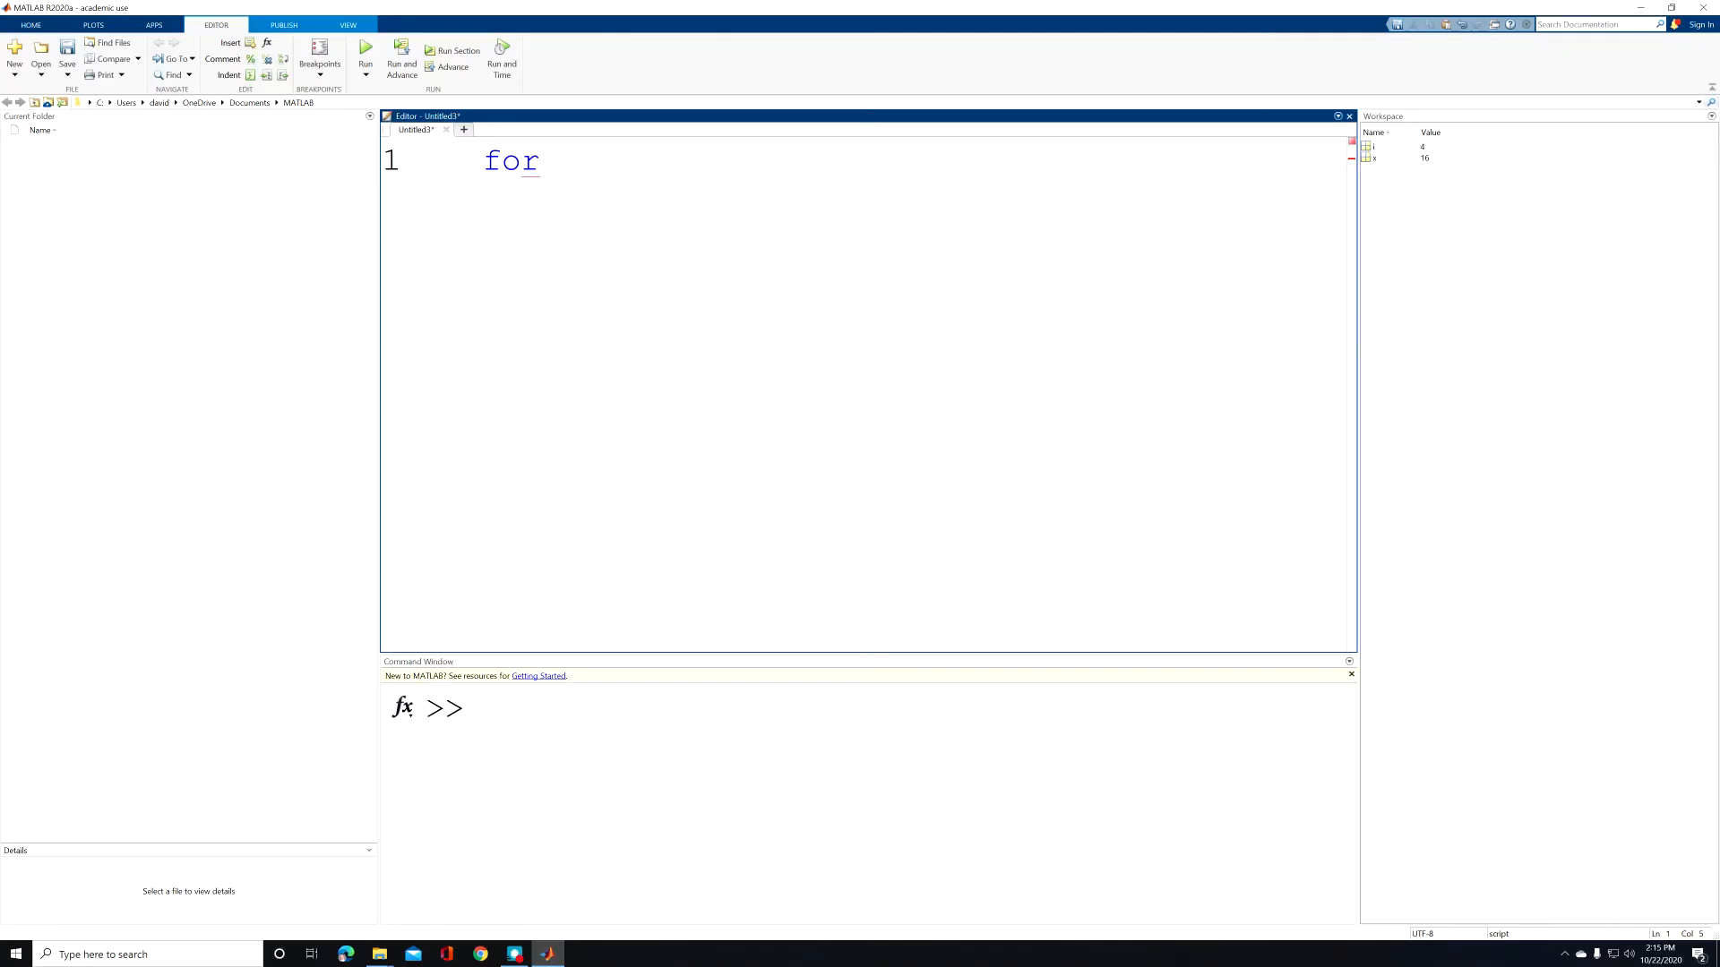
type("i")
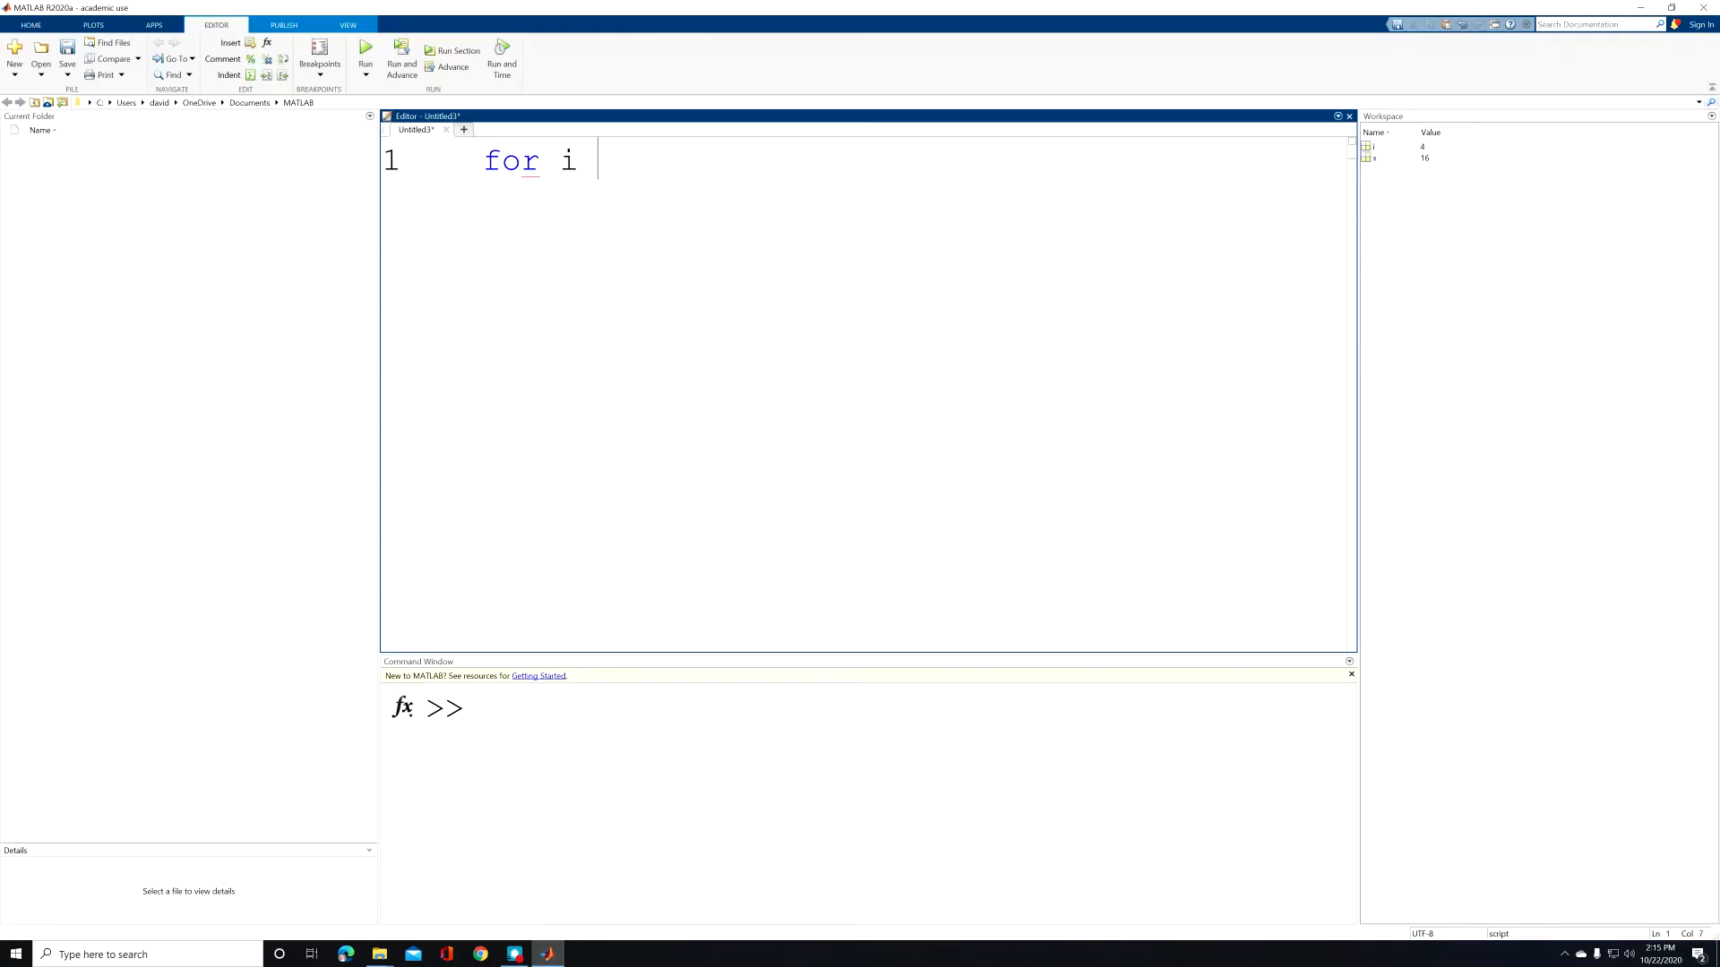
type("=")
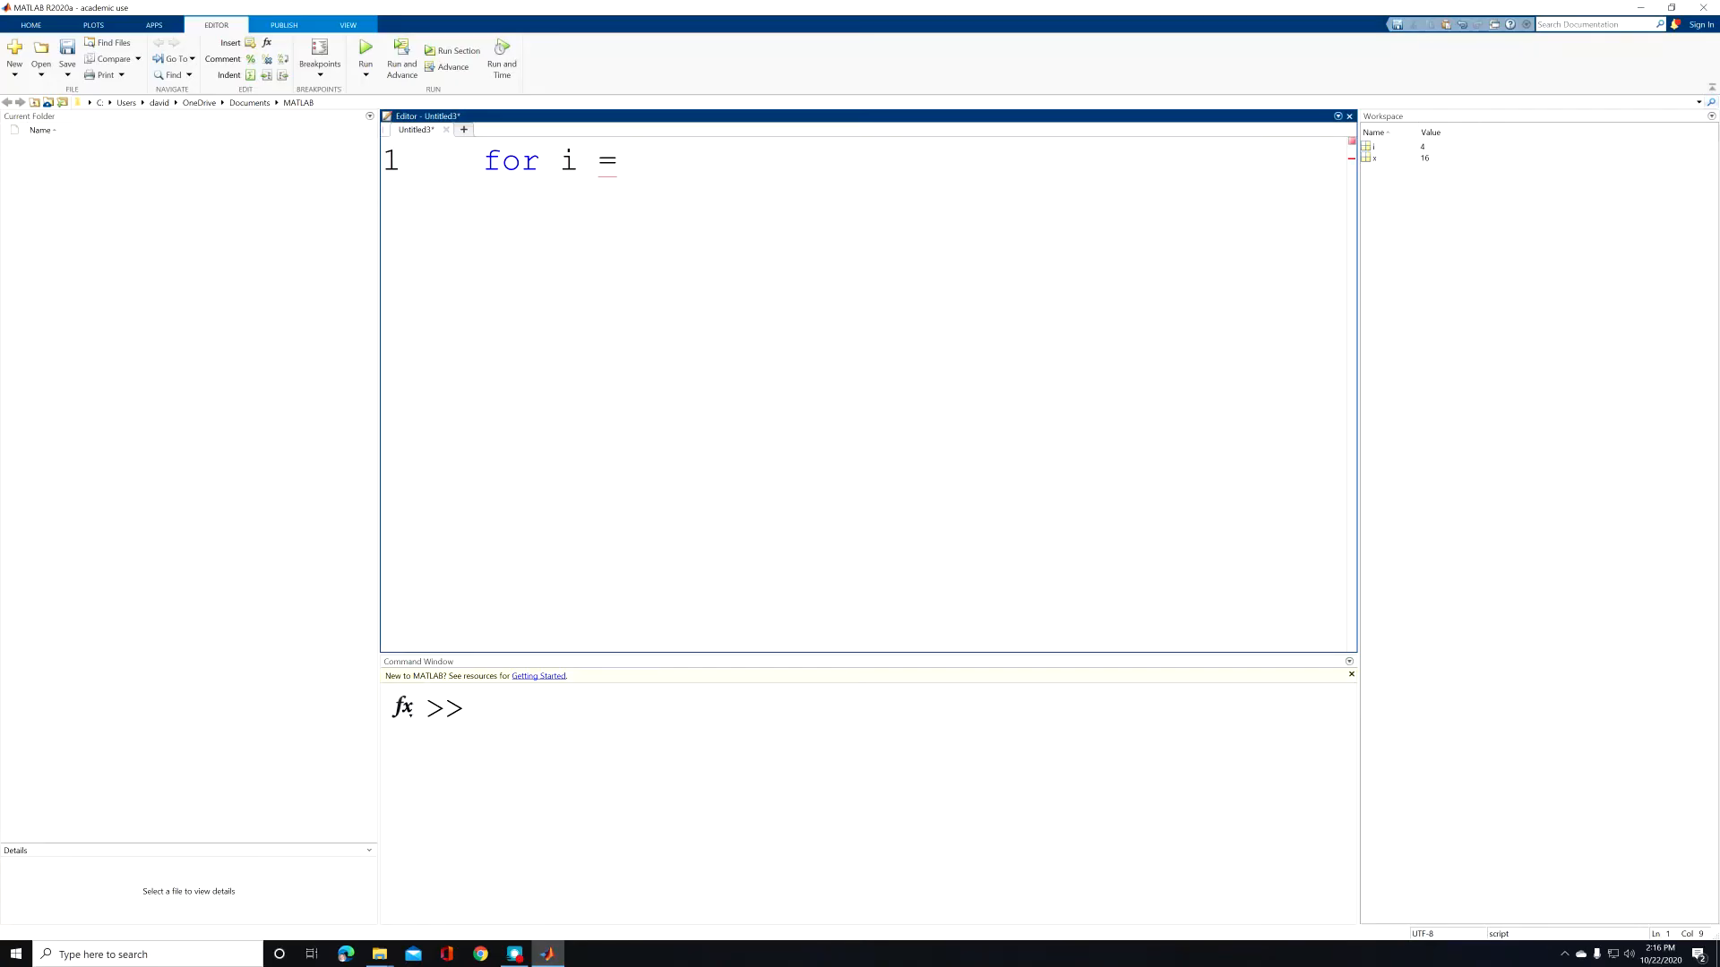
type("2")
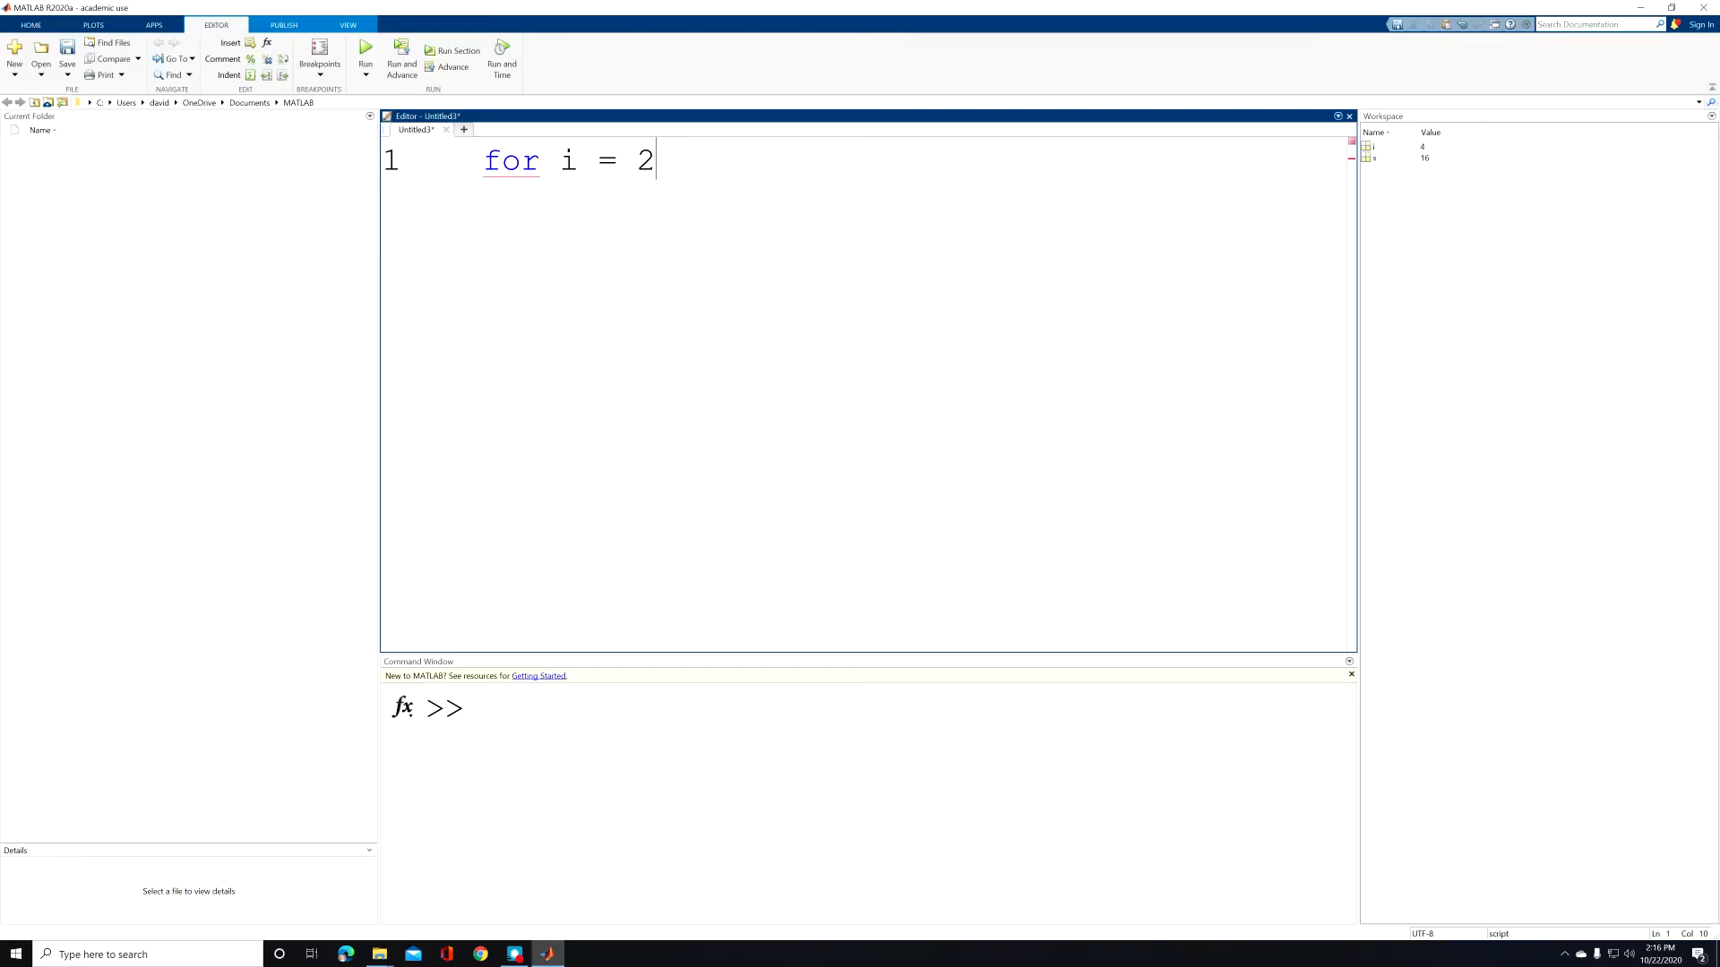
type(":")
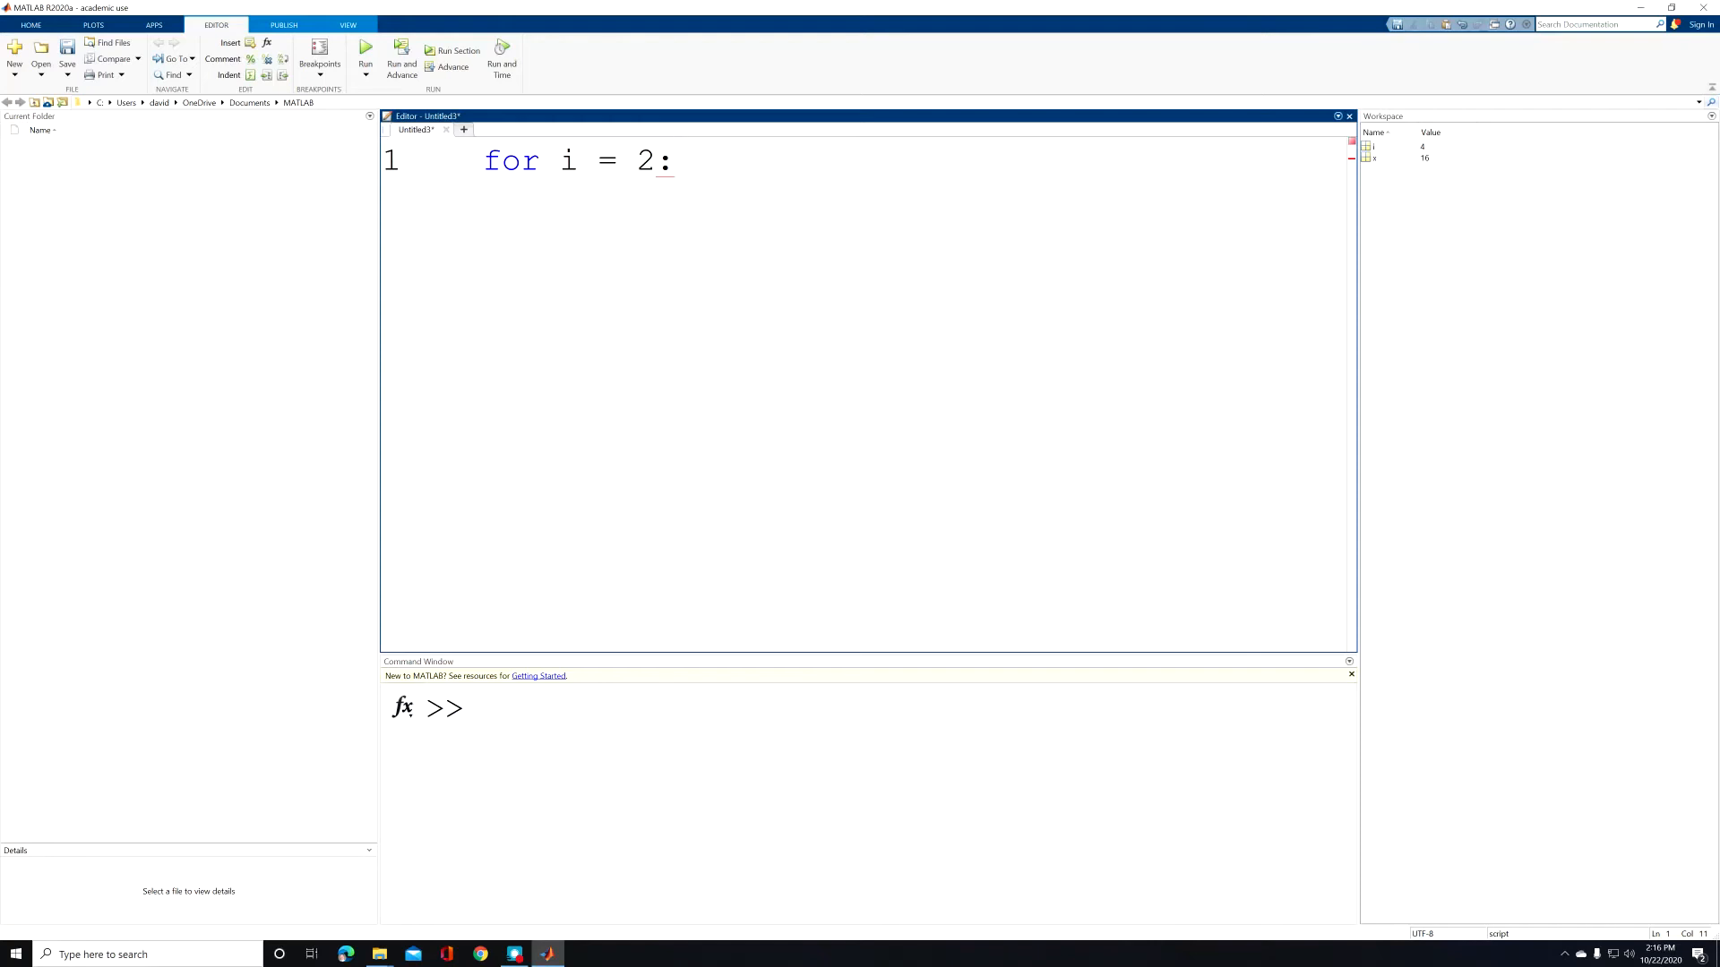
type("2")
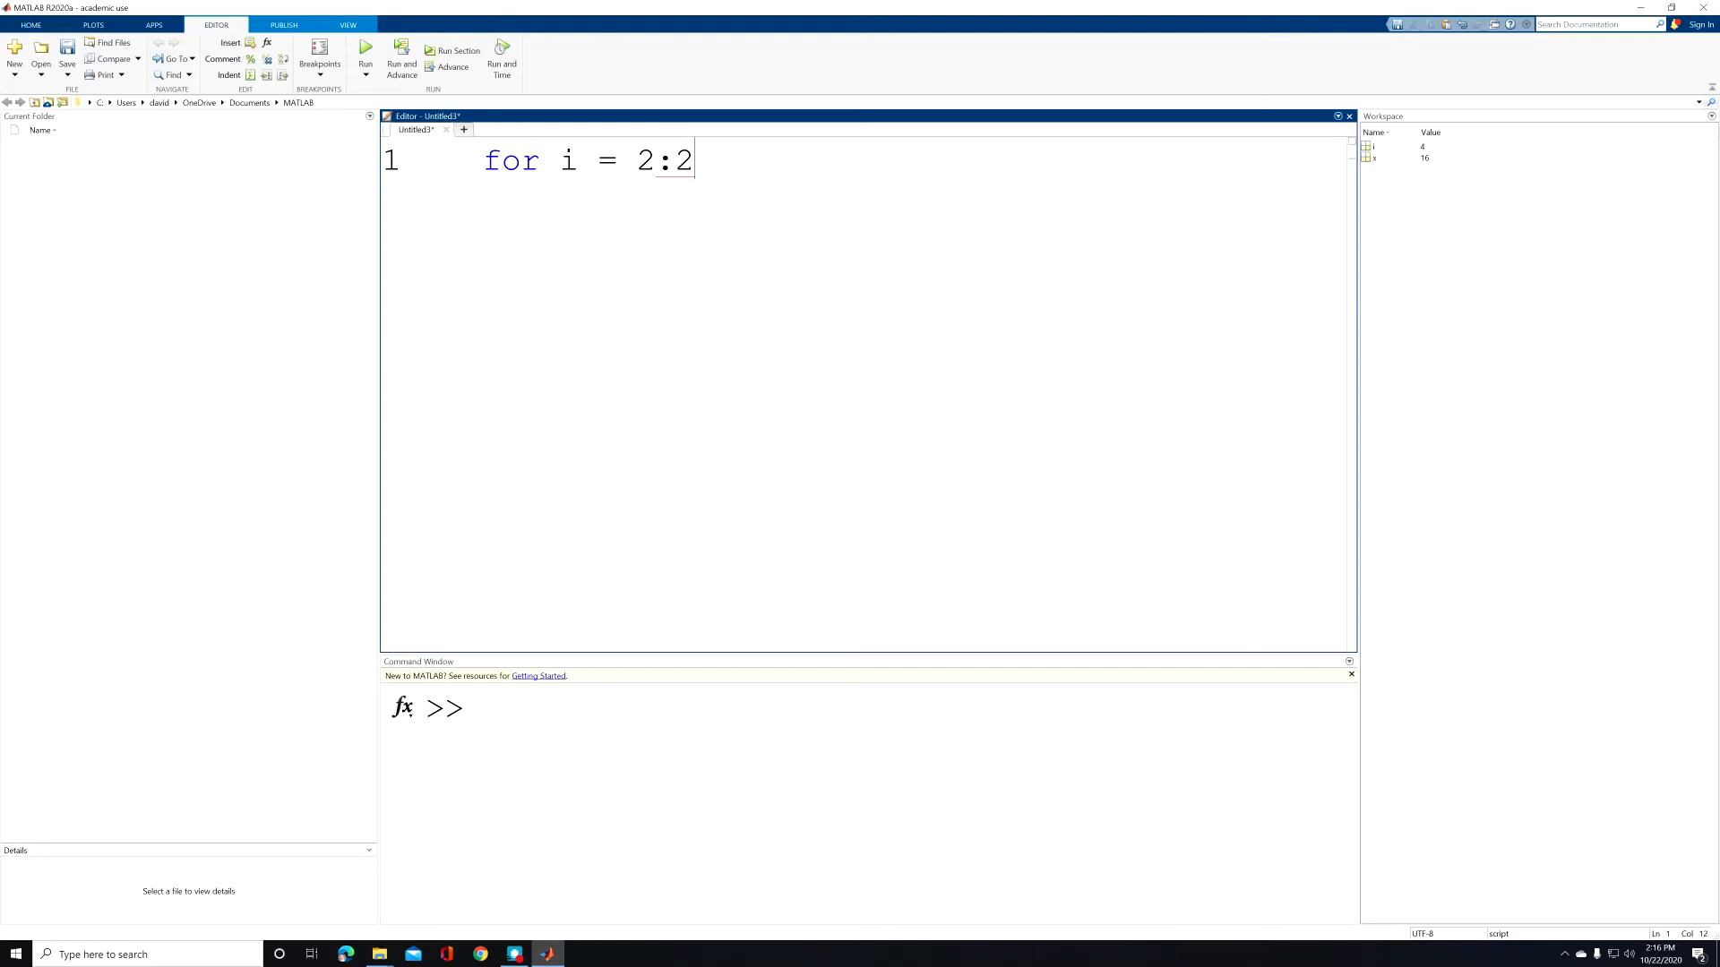
type(":")
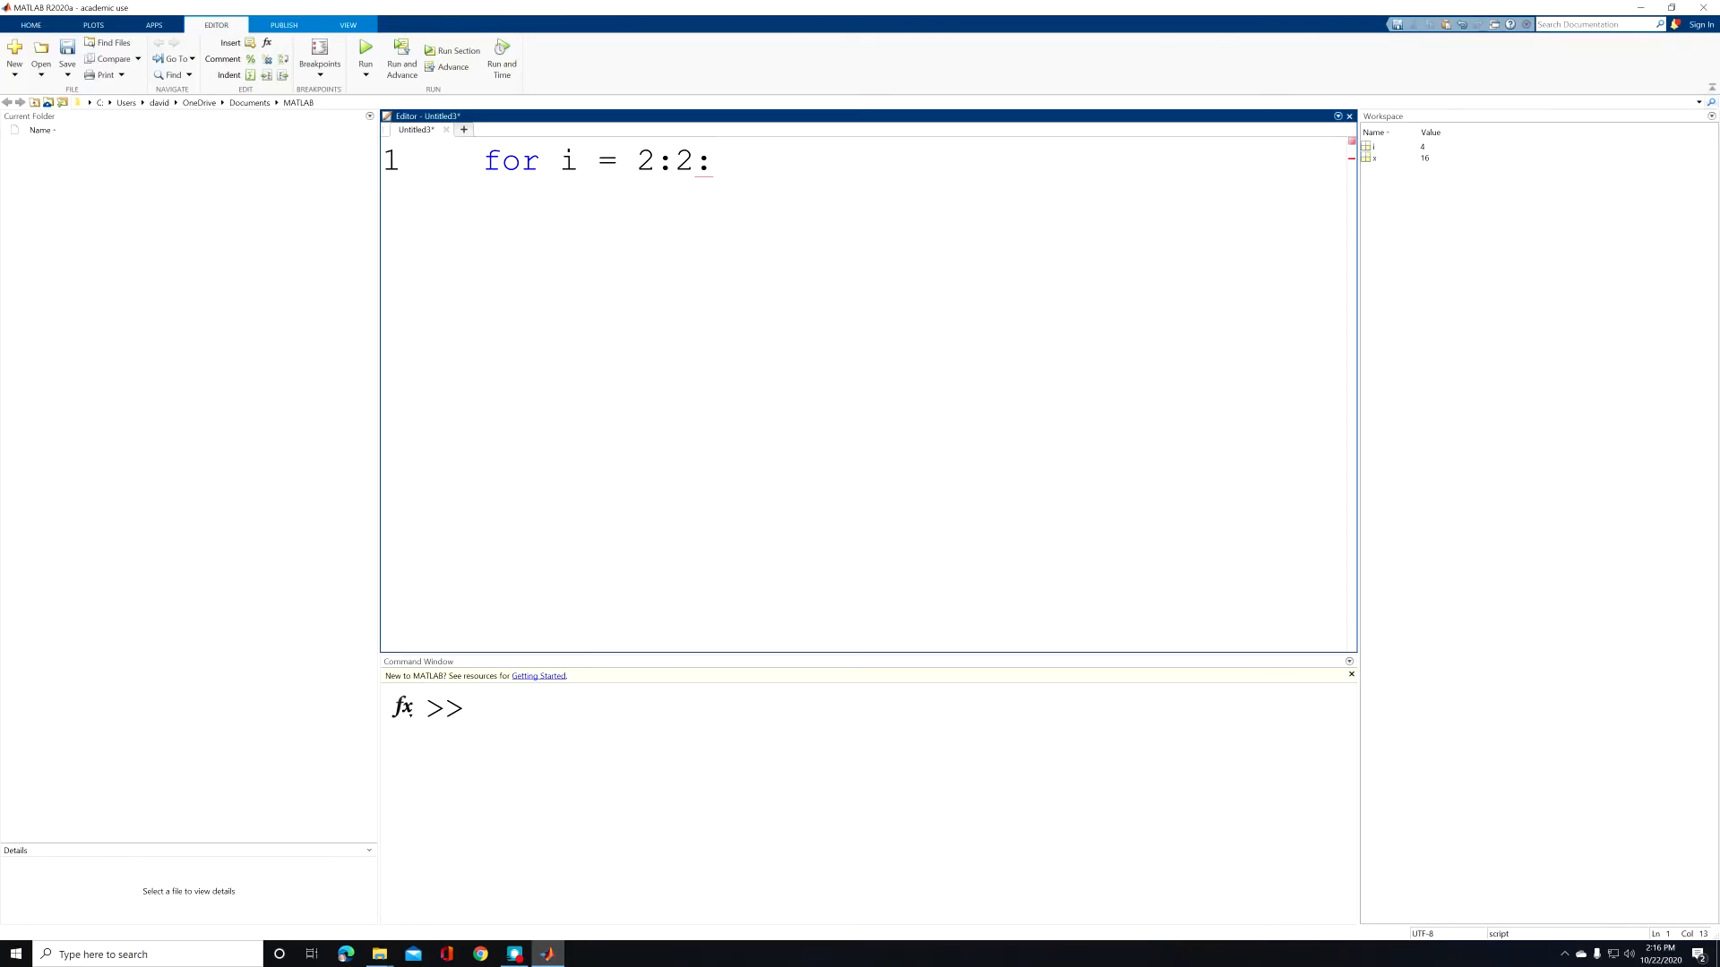
type("4")
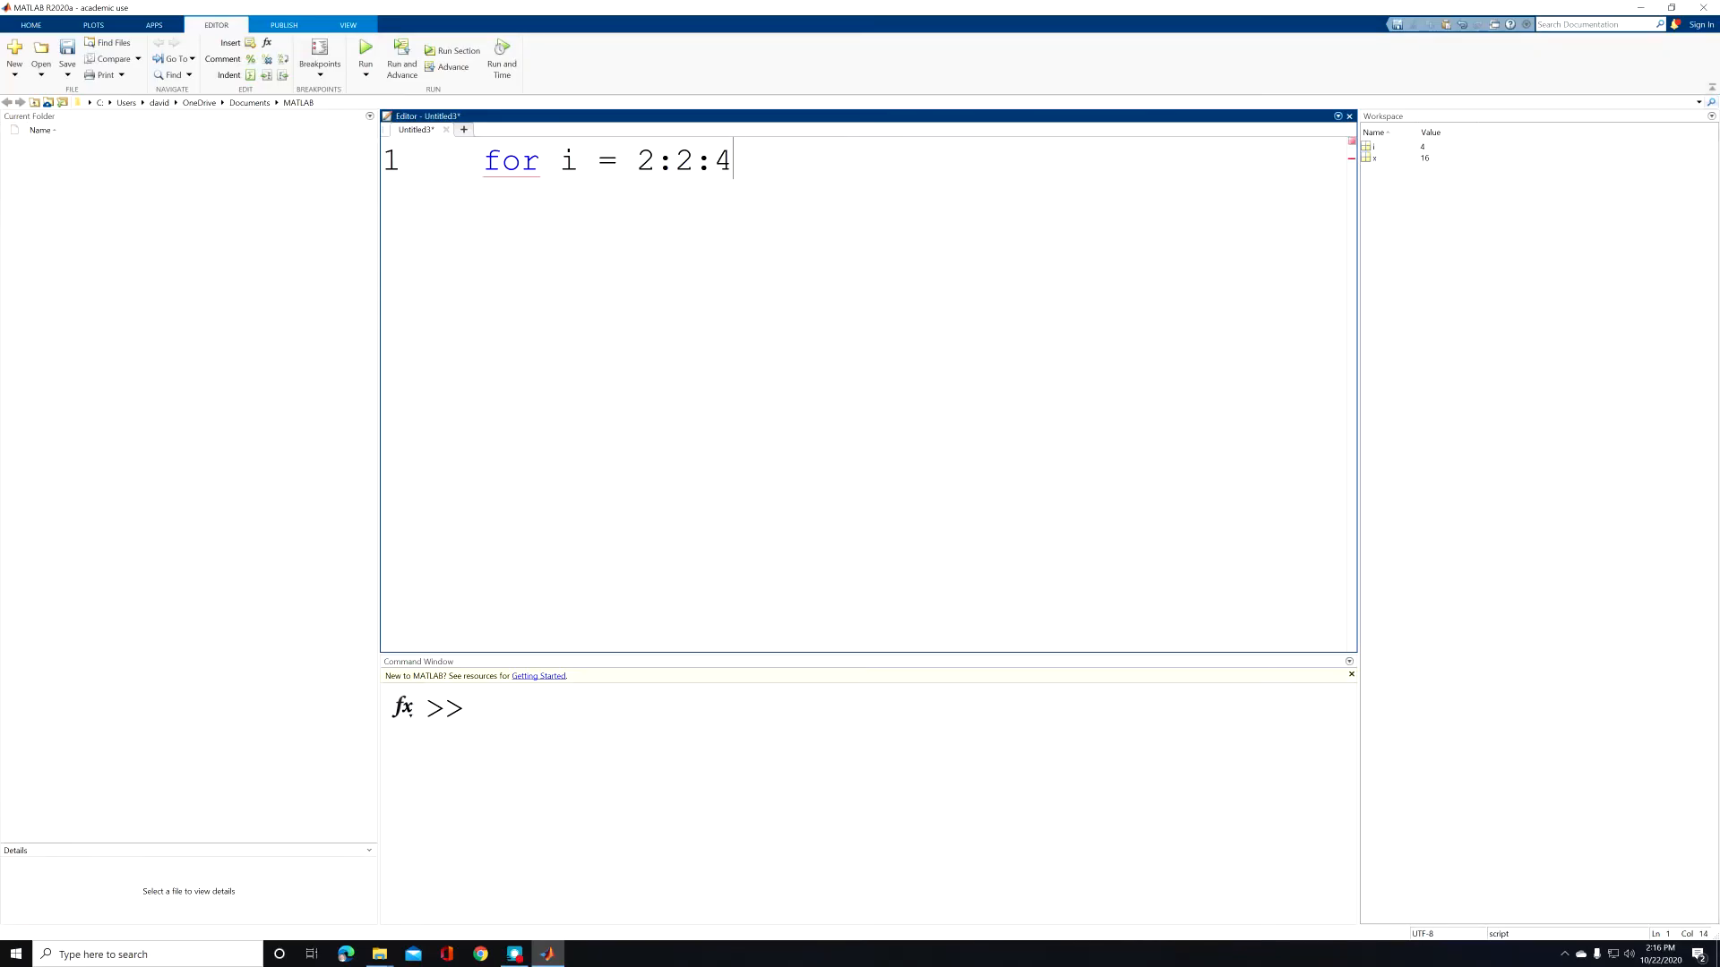
Step: Add the loop body x = i^2 on line 2, without a trailing semicolon so x prints
key("Enter")
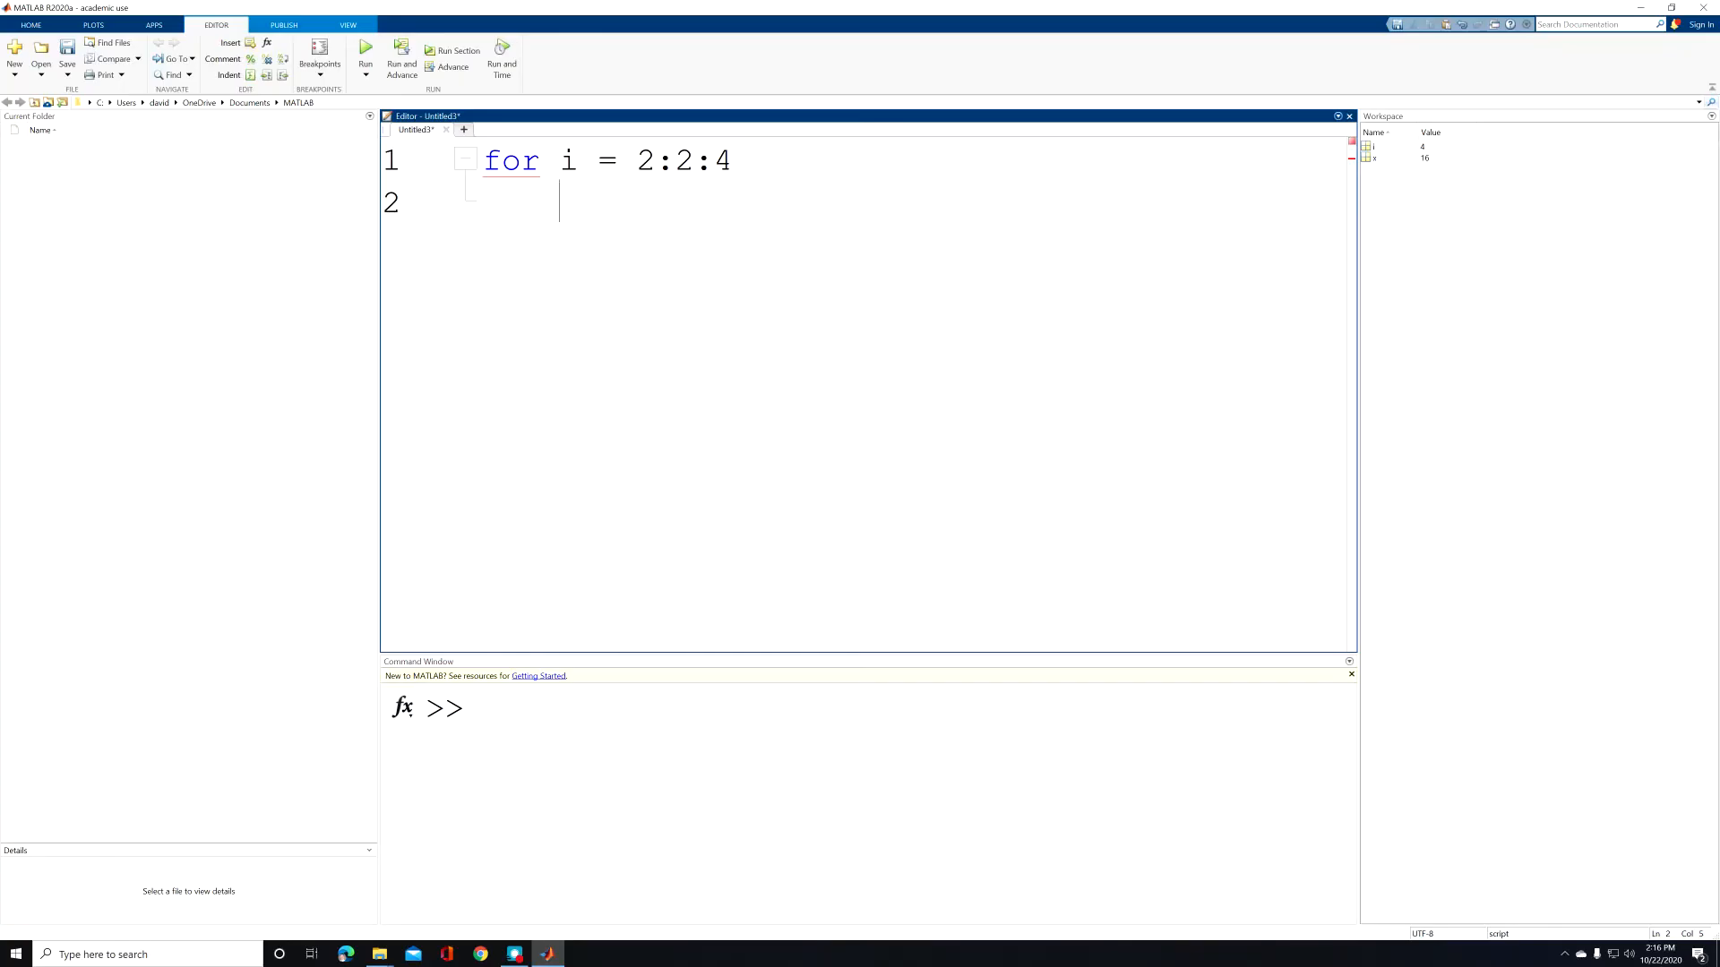
type("x")
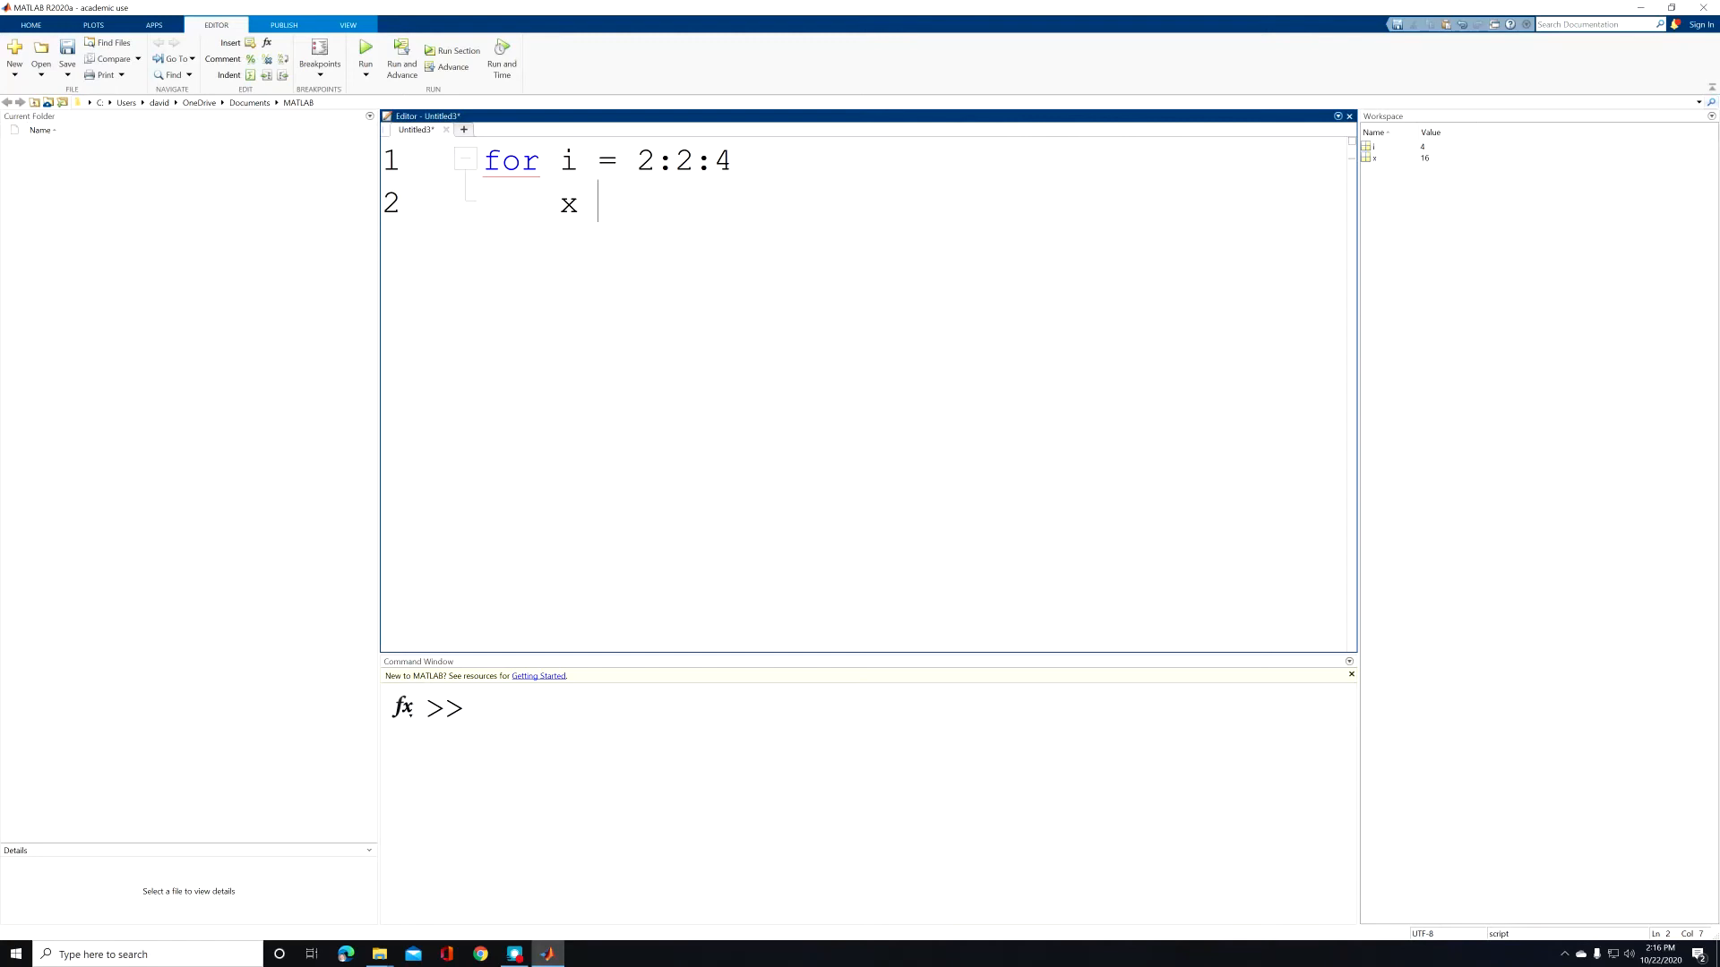
type("=")
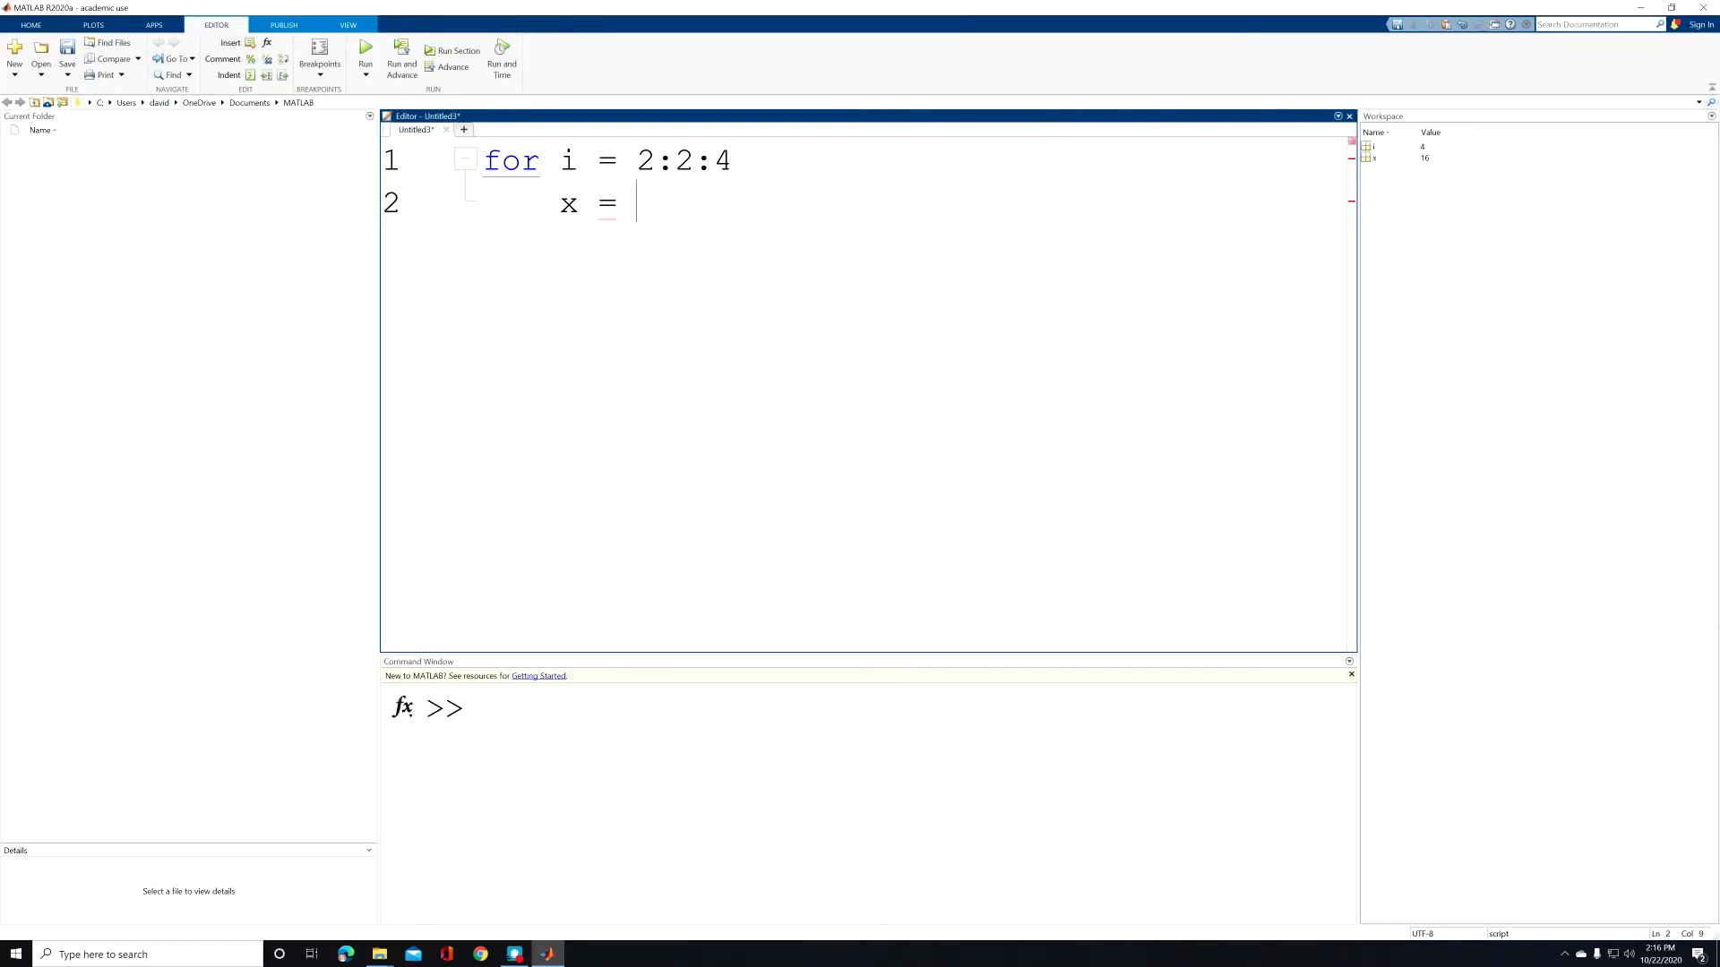
type("i")
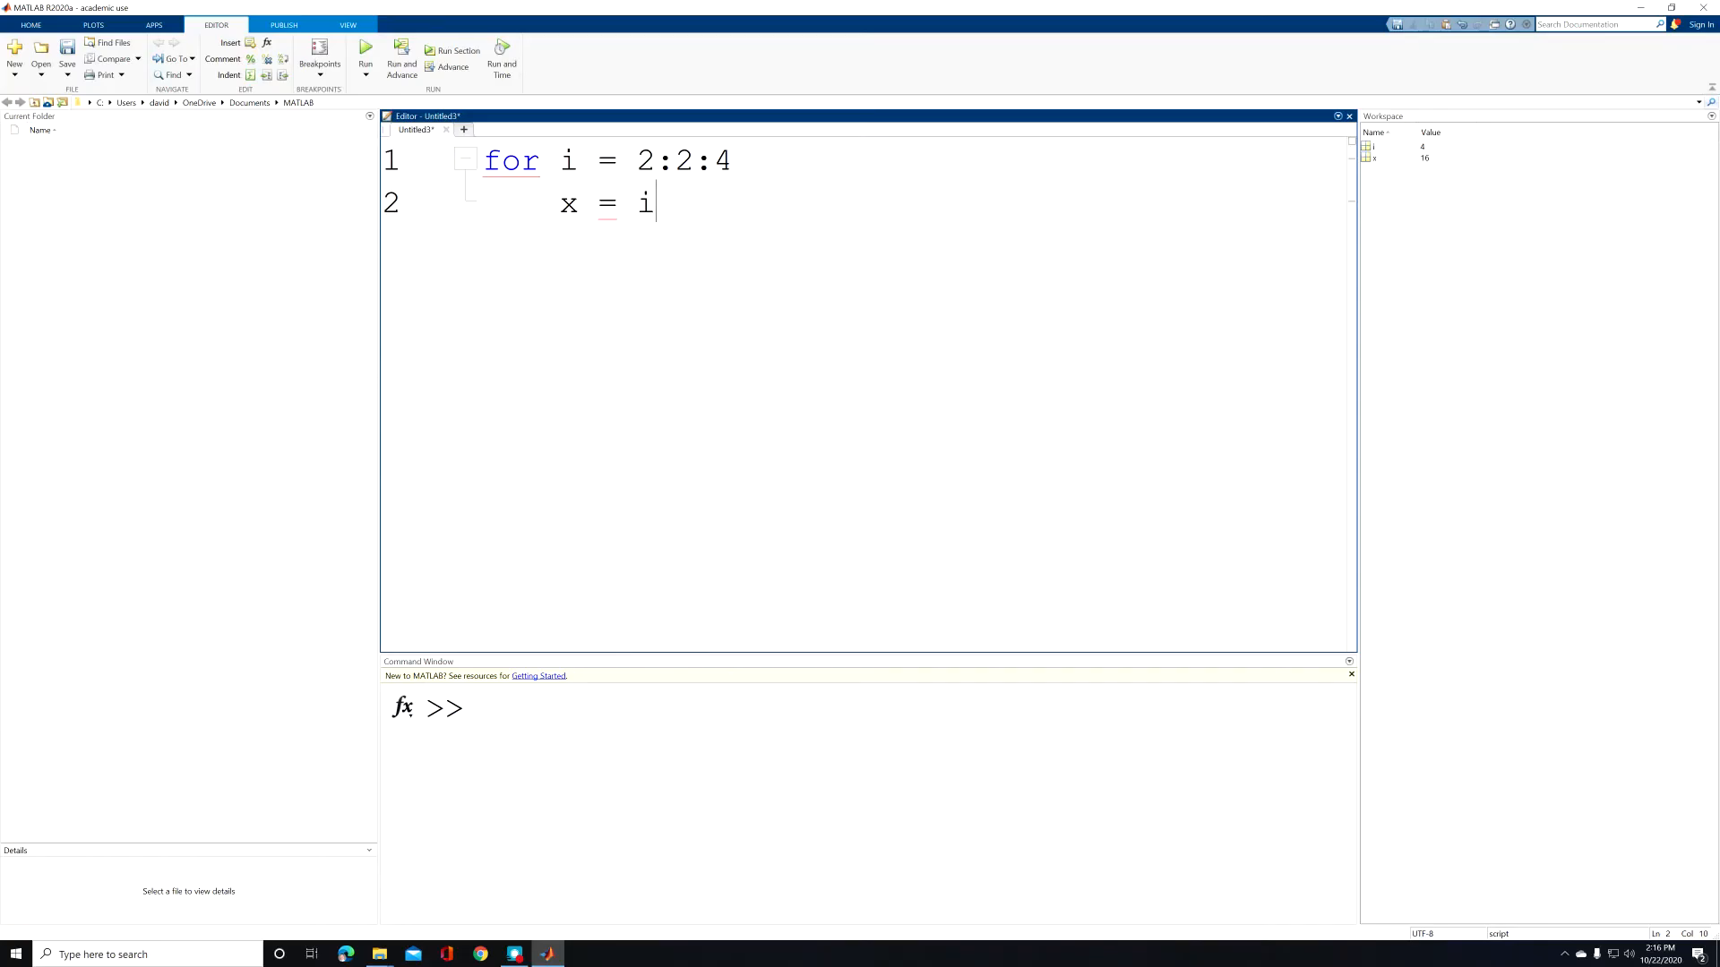
type("^")
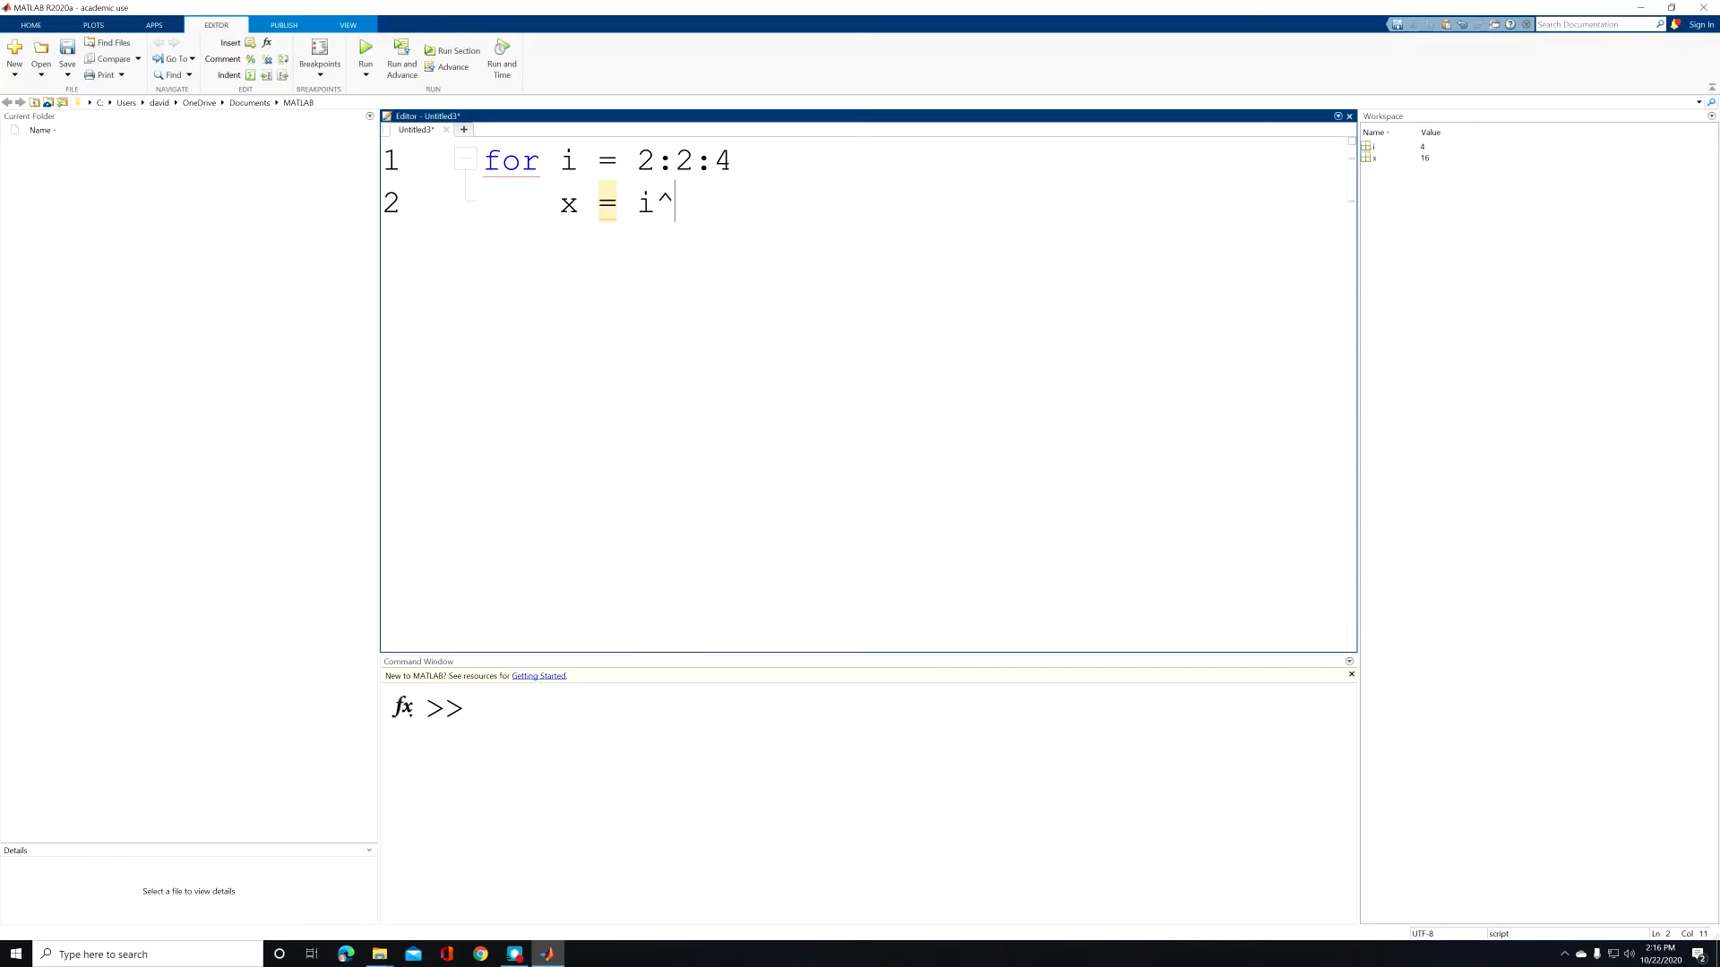
type("2")
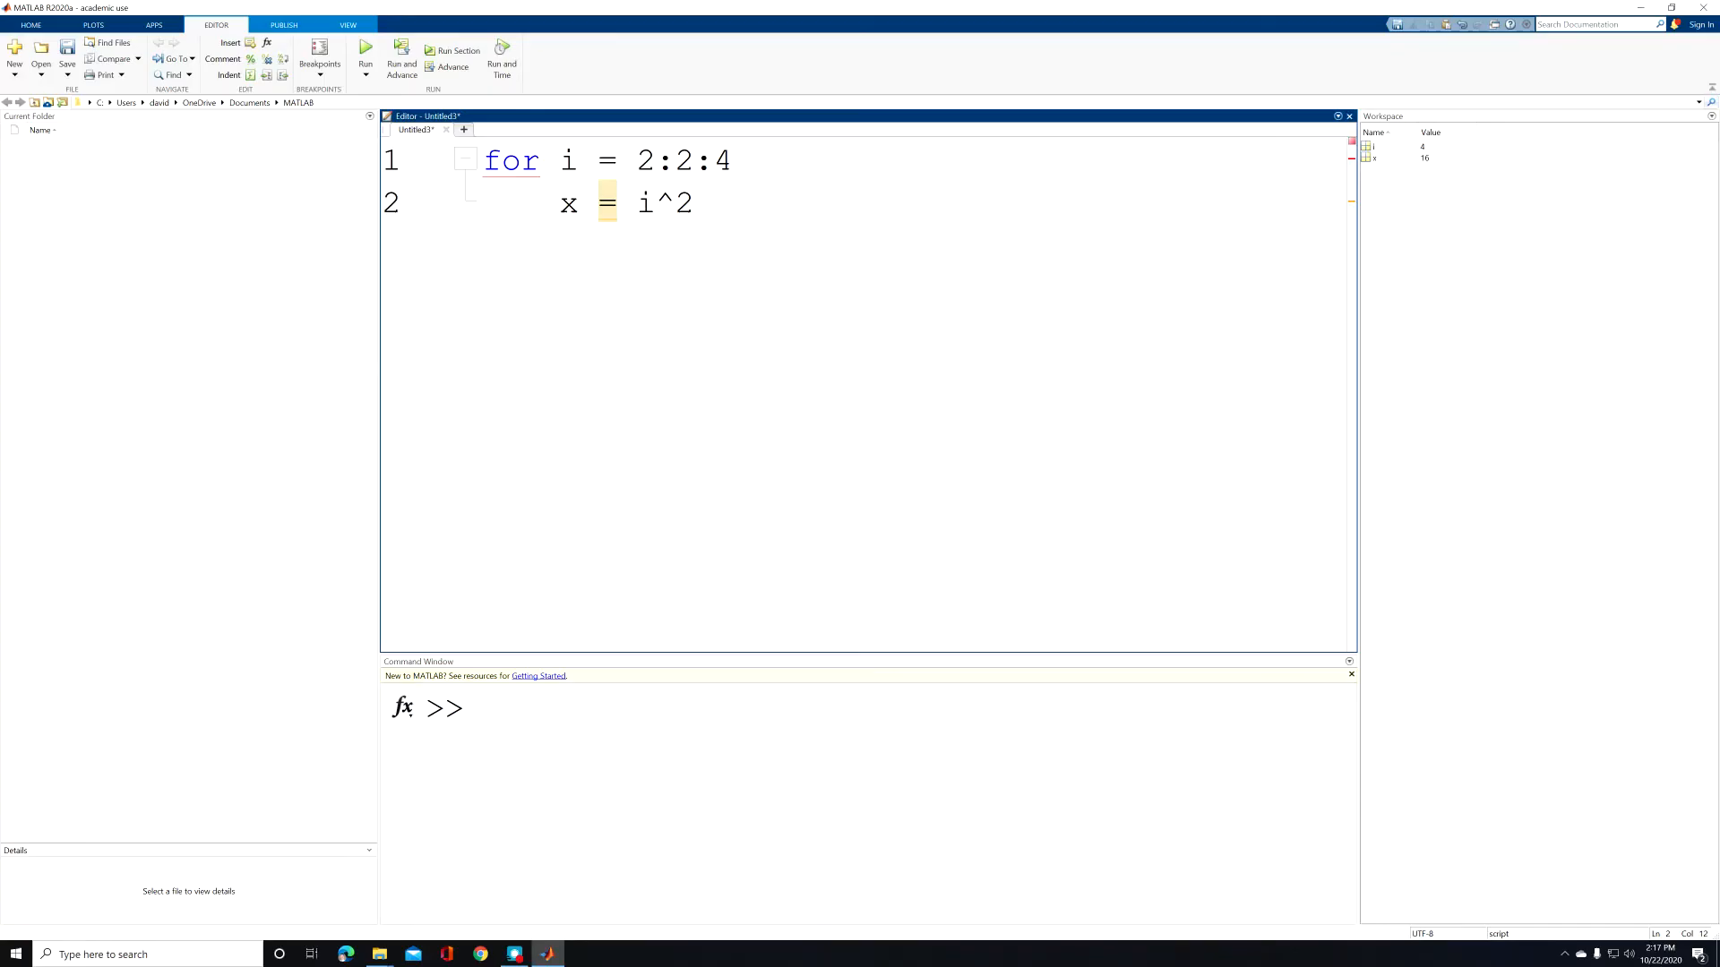
type(";")
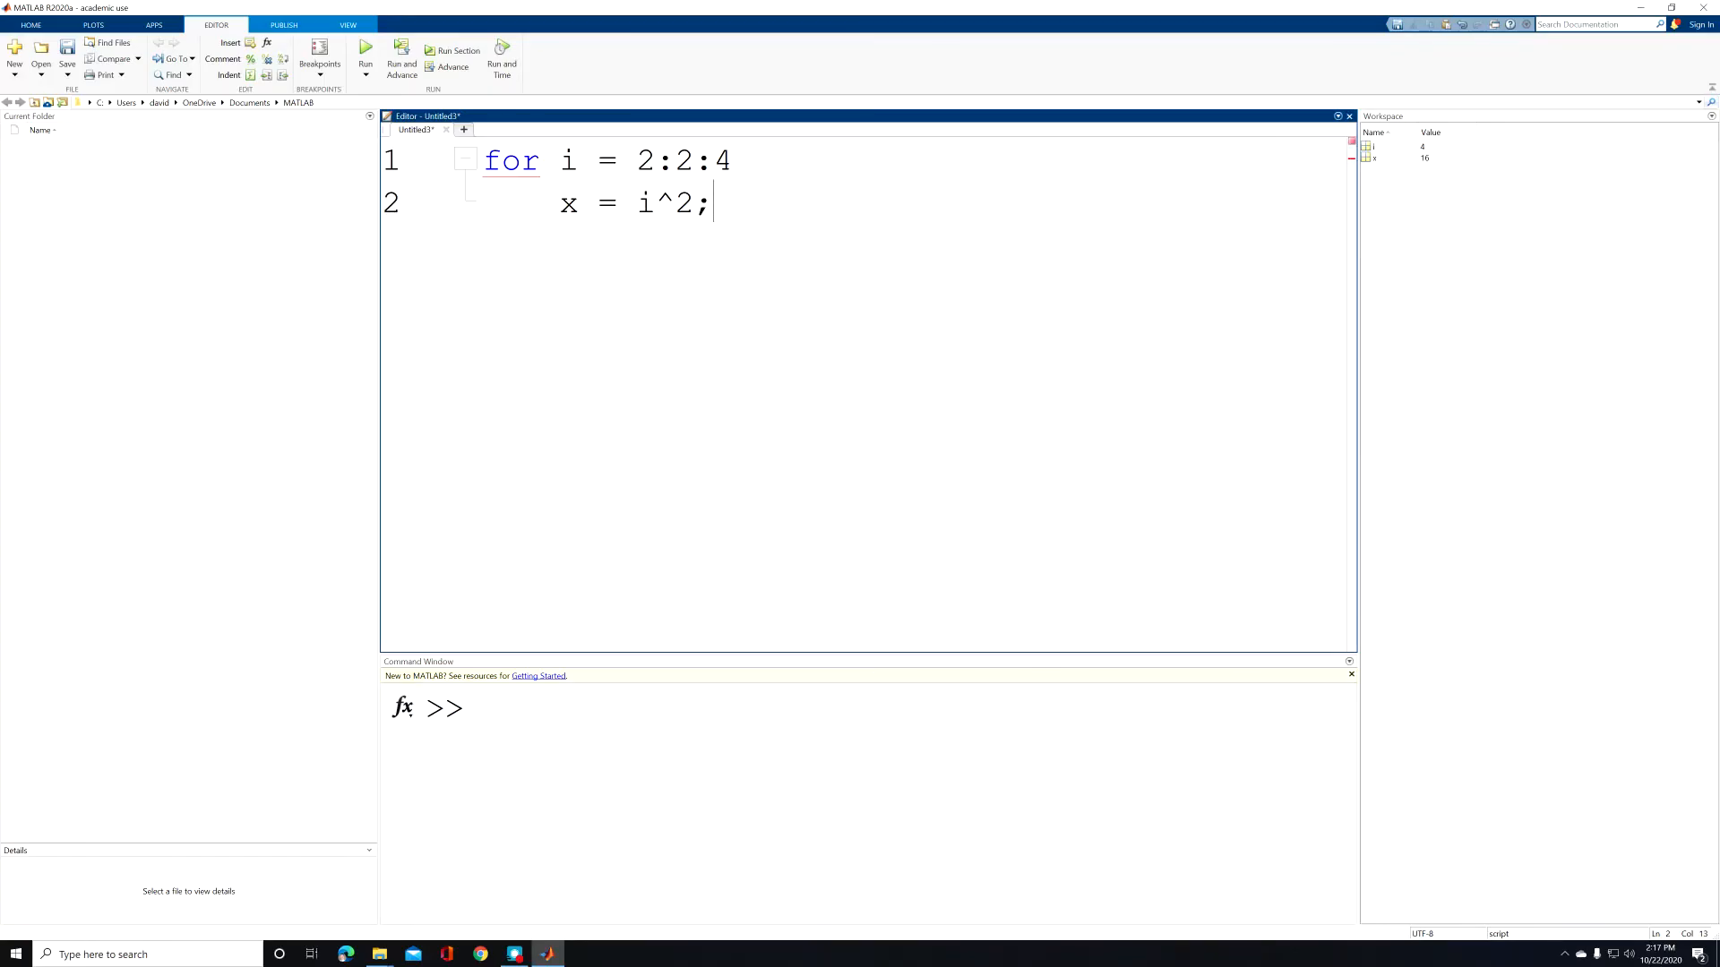
key("Backspace")
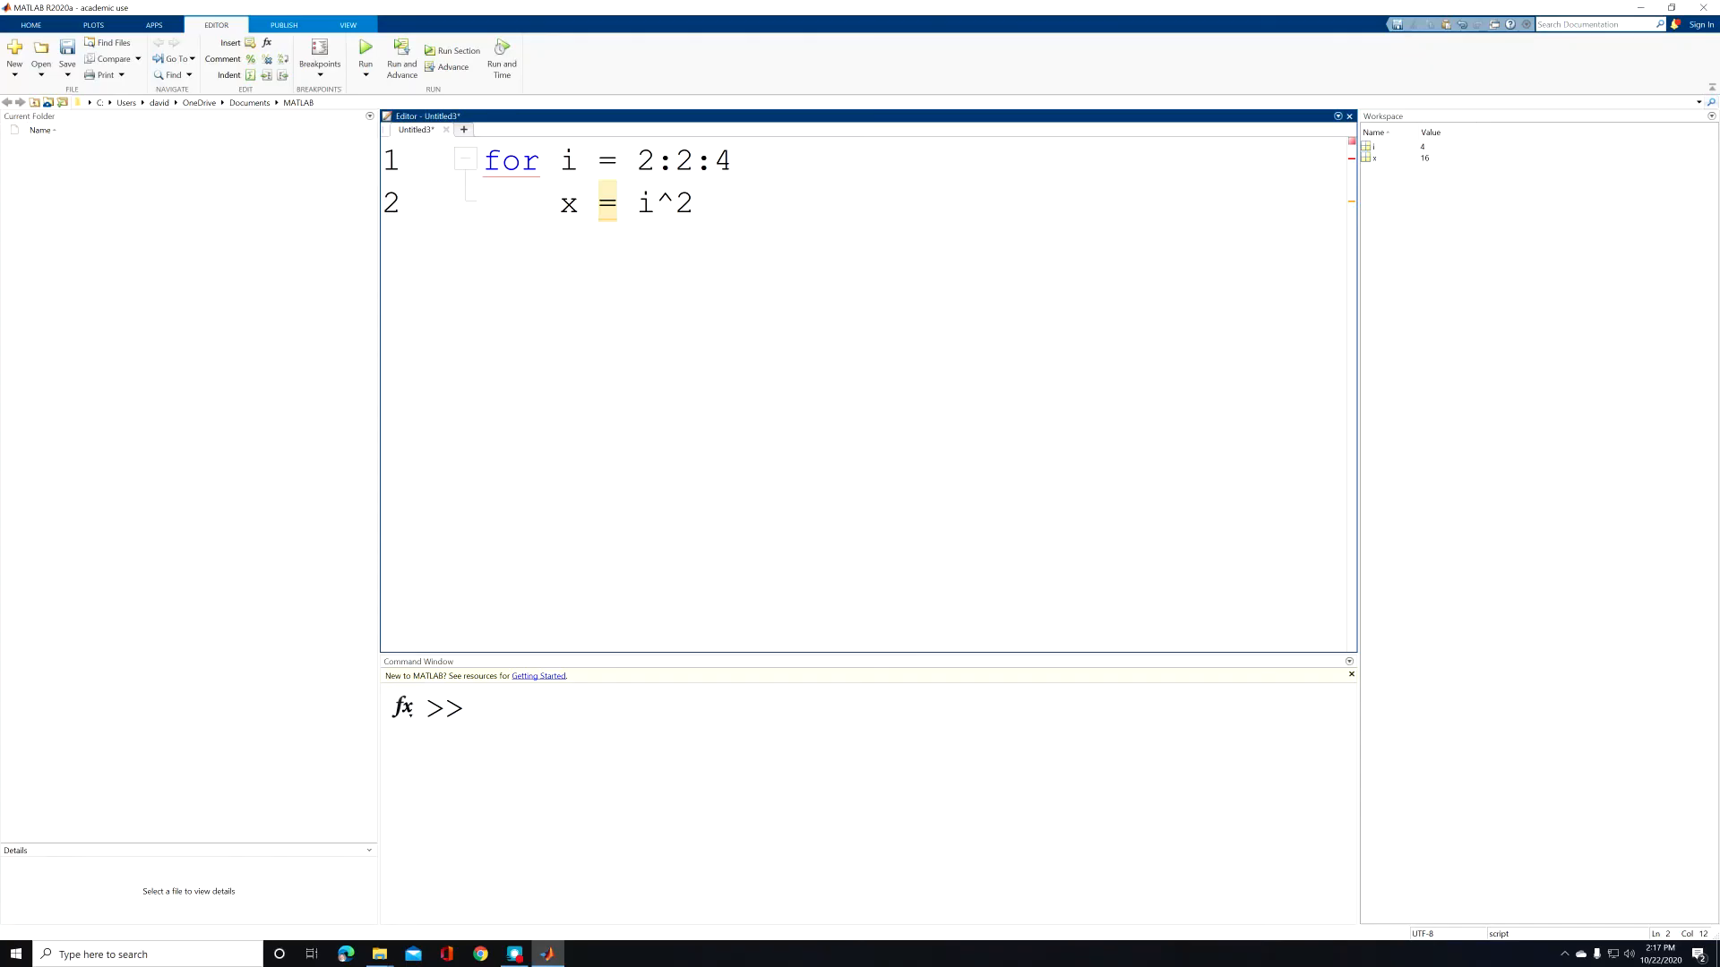
Step: Close the loop with end on line 3
key("Enter")
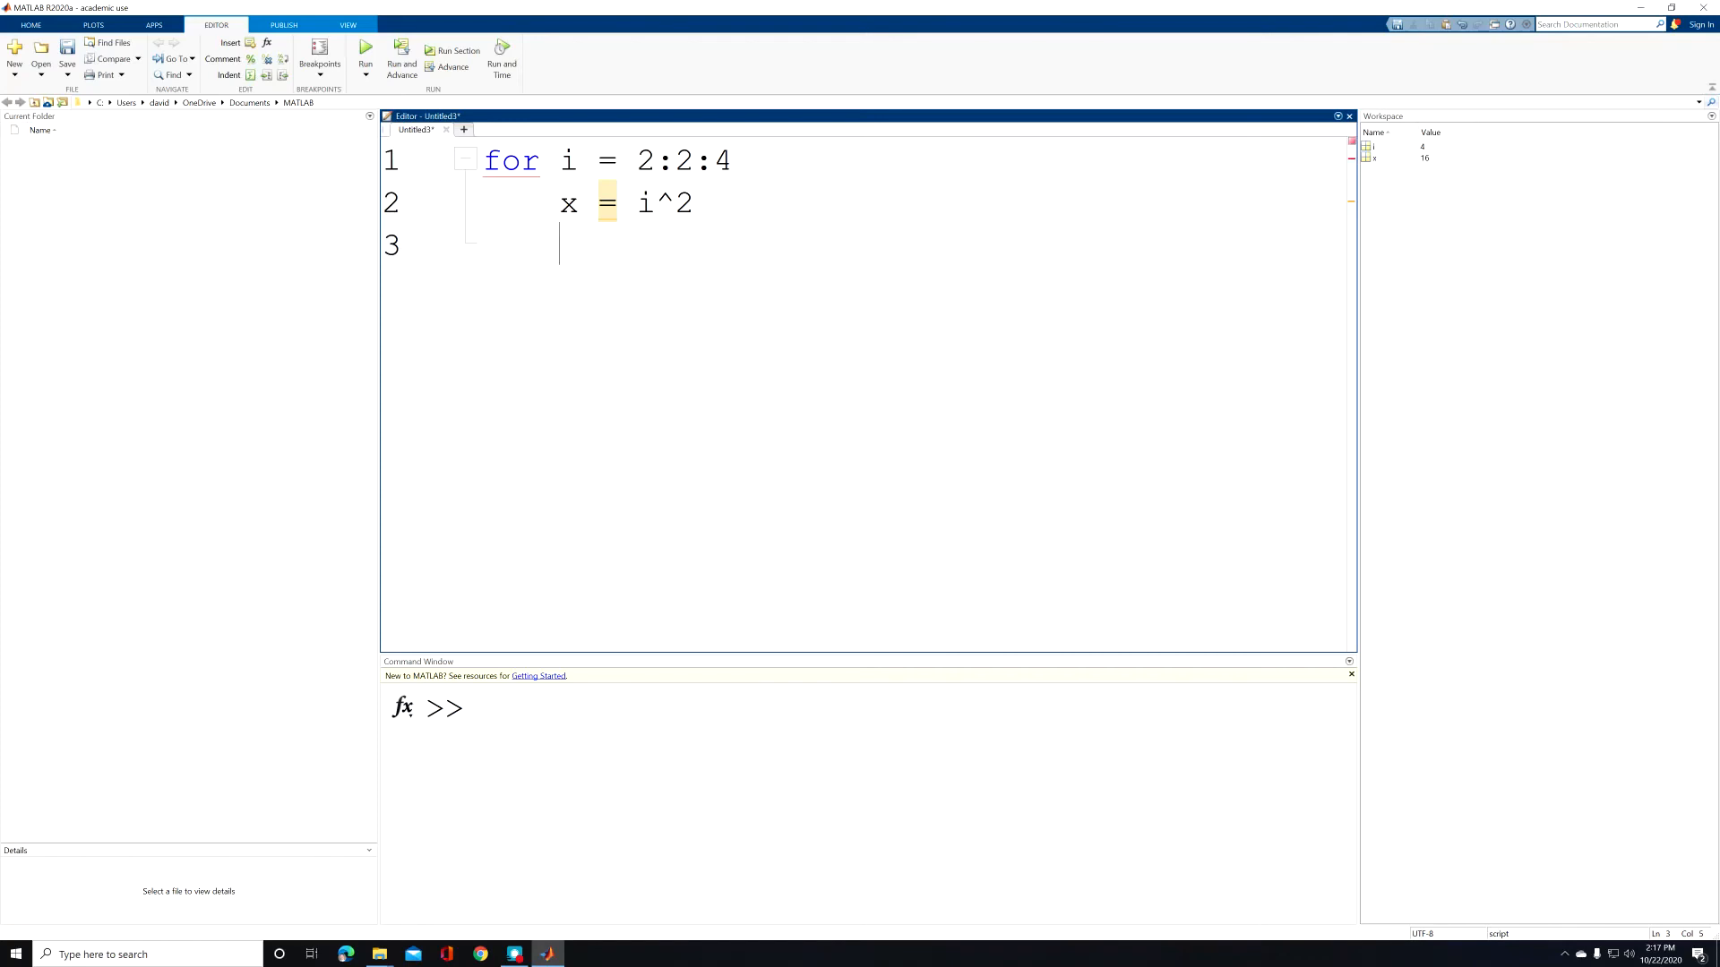
type("en")
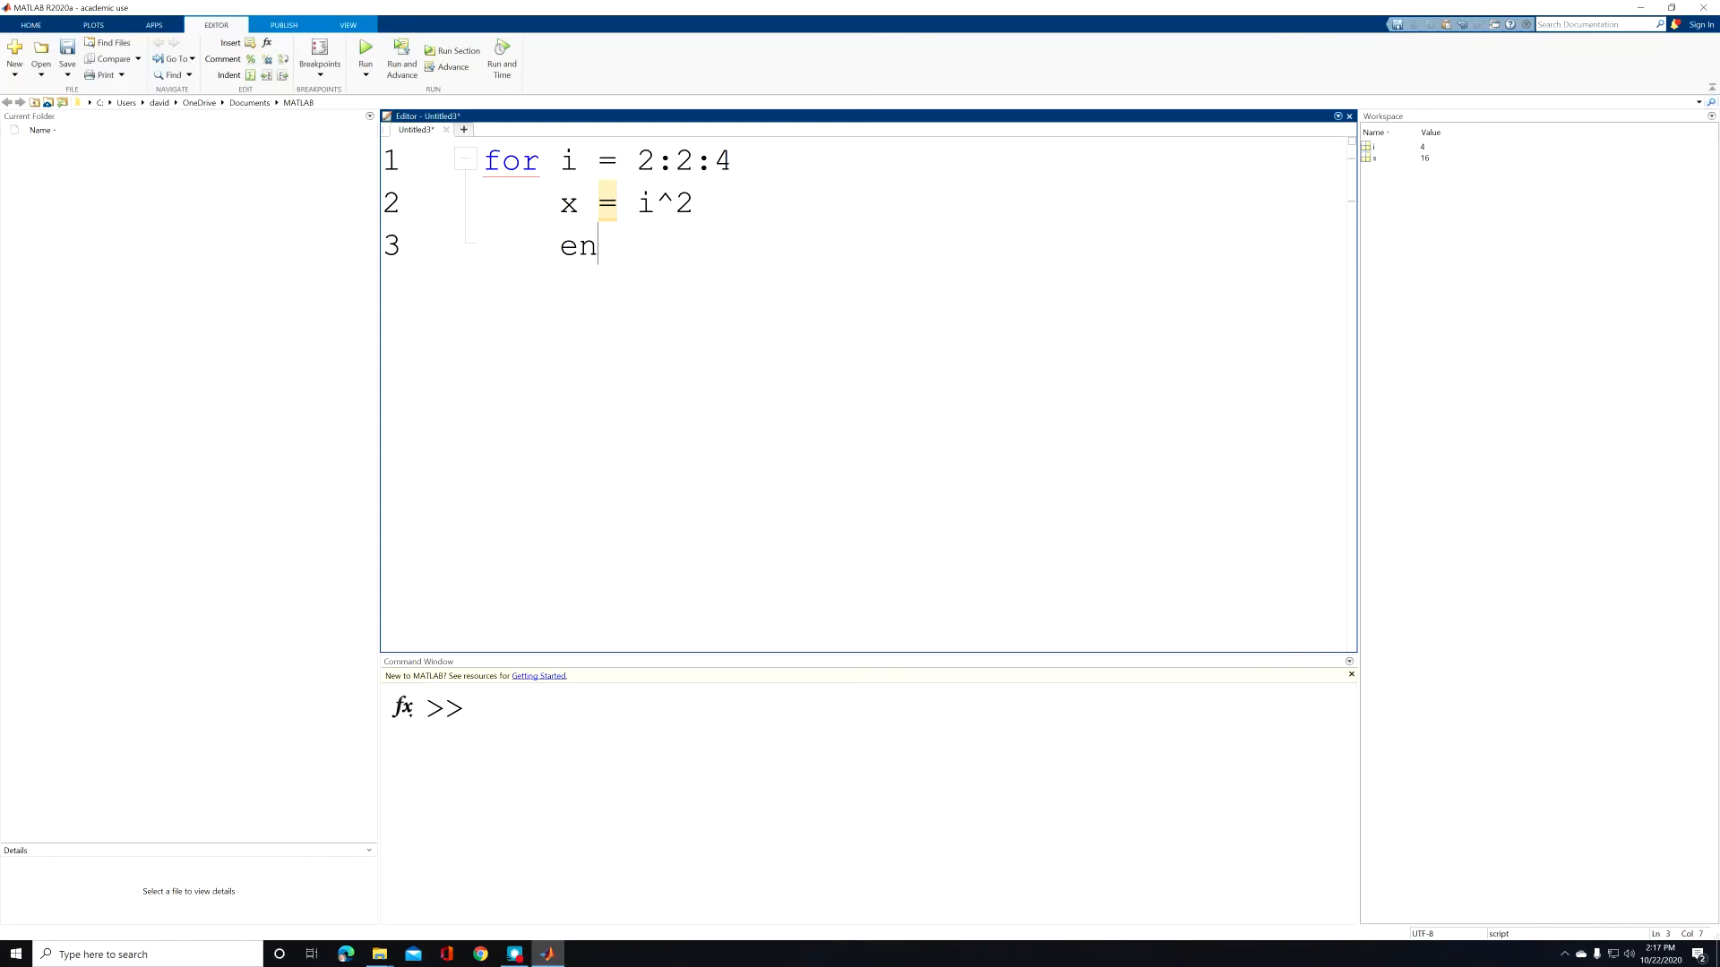
type("d")
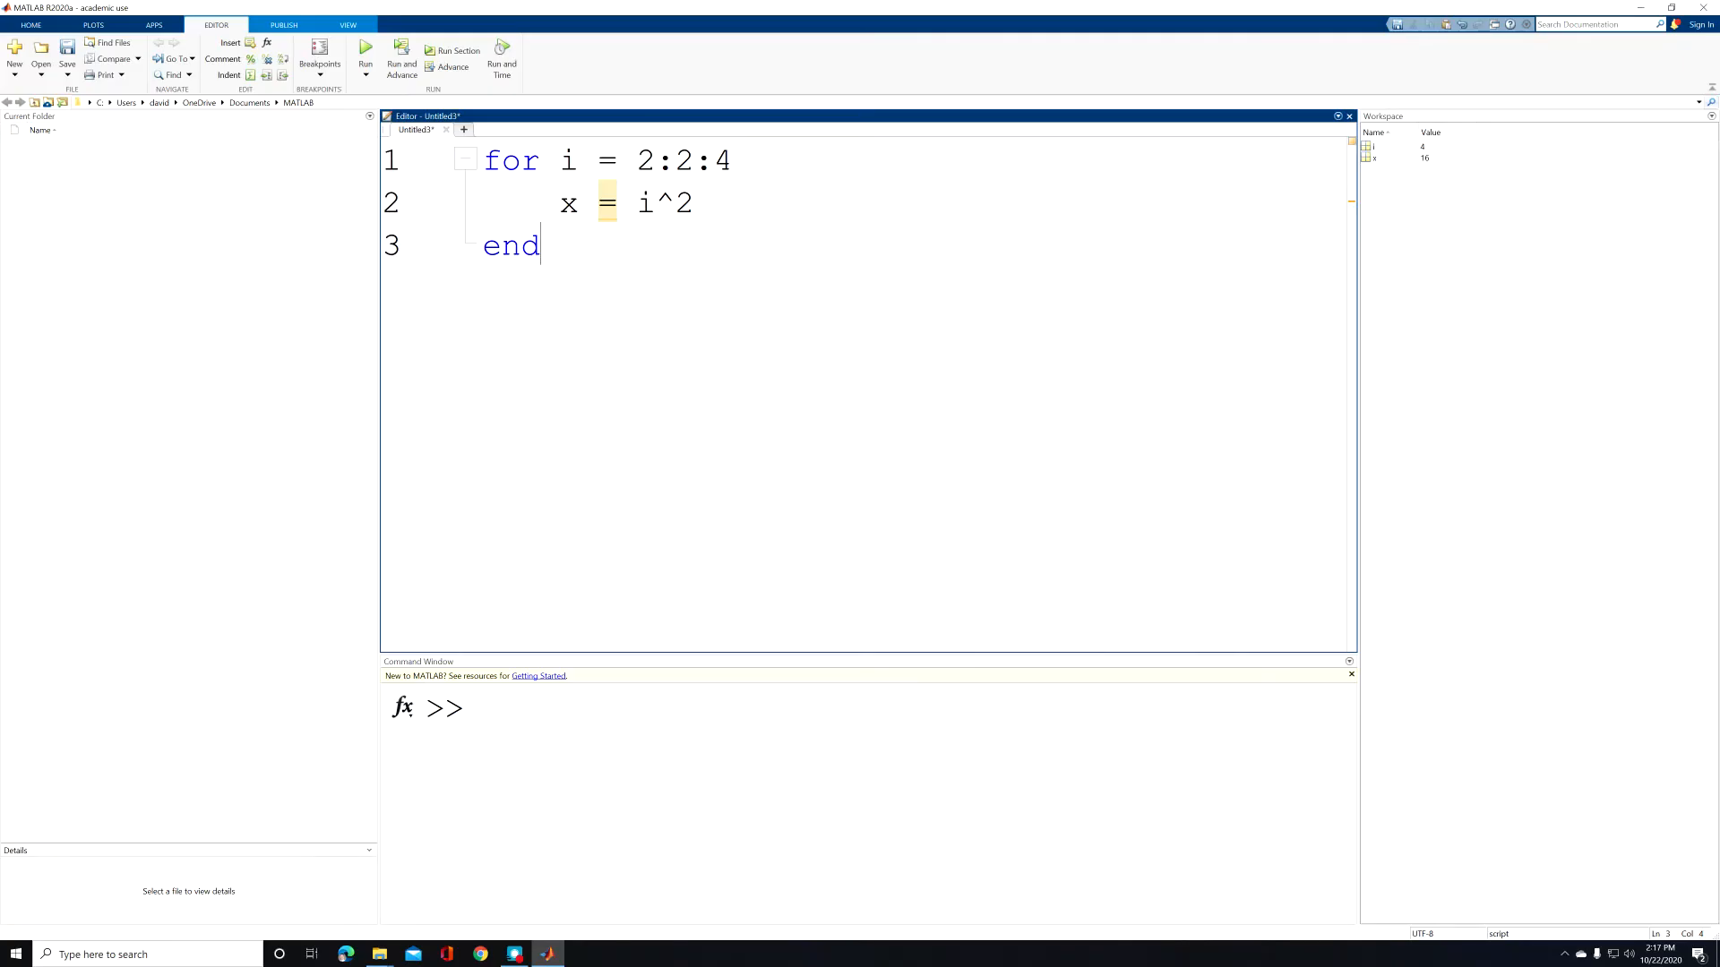
mouse_move(366, 47)
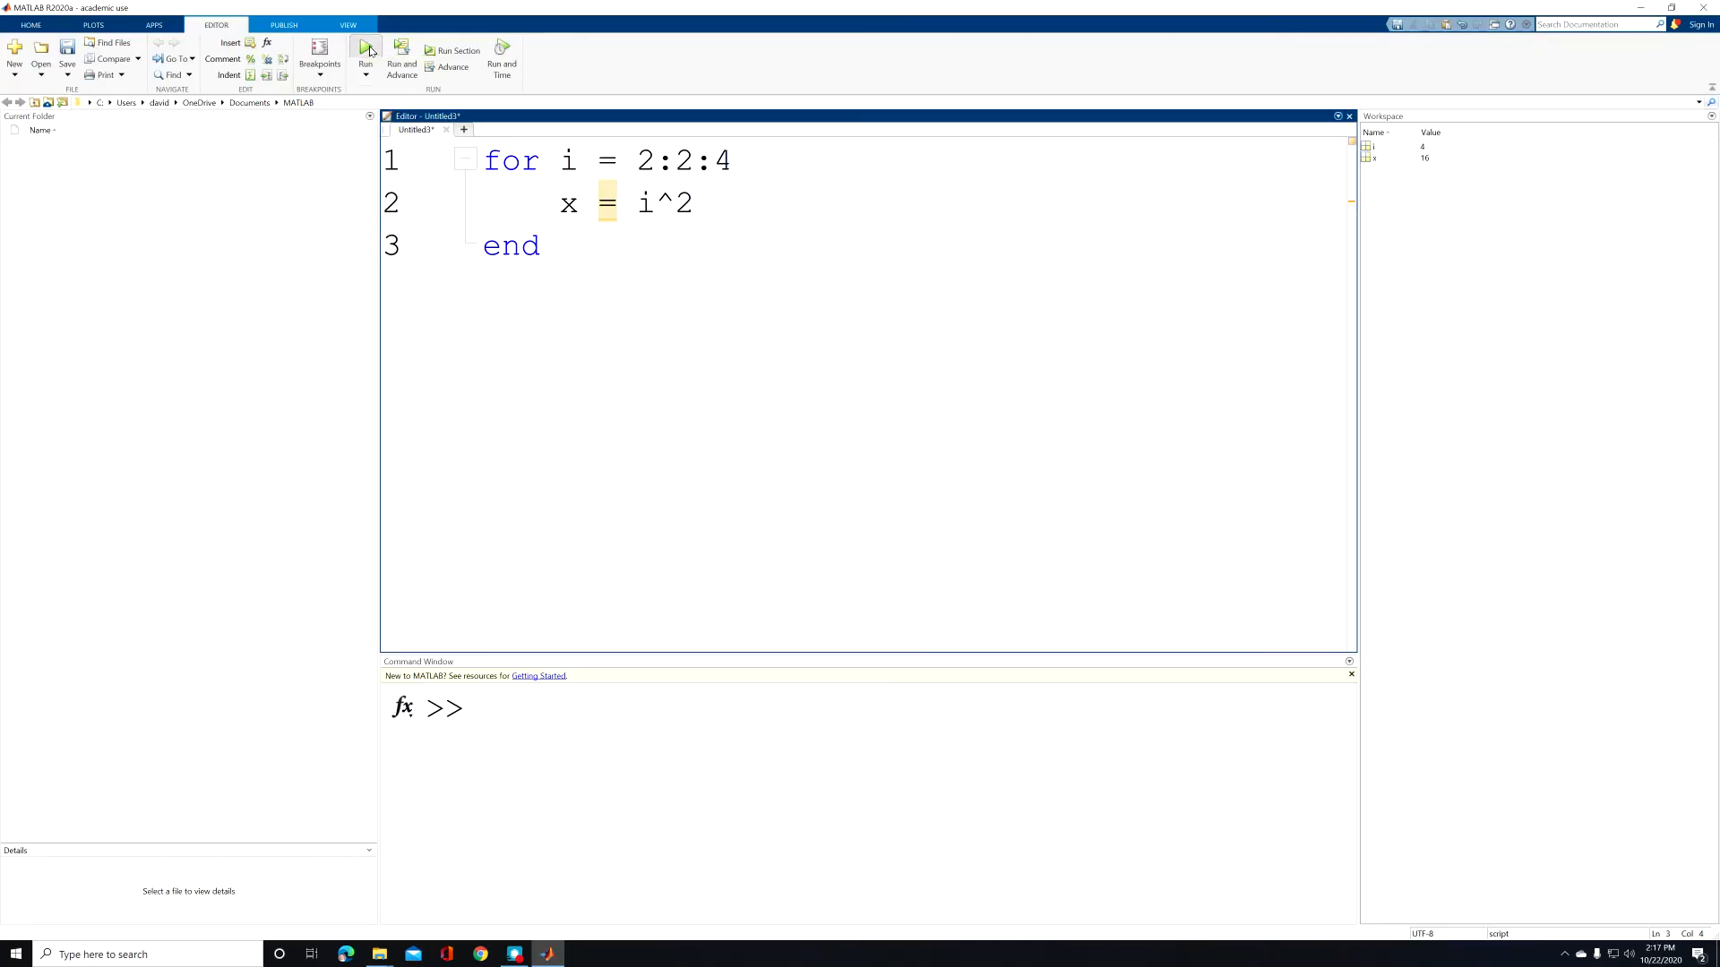
Step: Save the script as for_loop.m and run it, printing x = 4 and x = 16
left_click(361, 46)
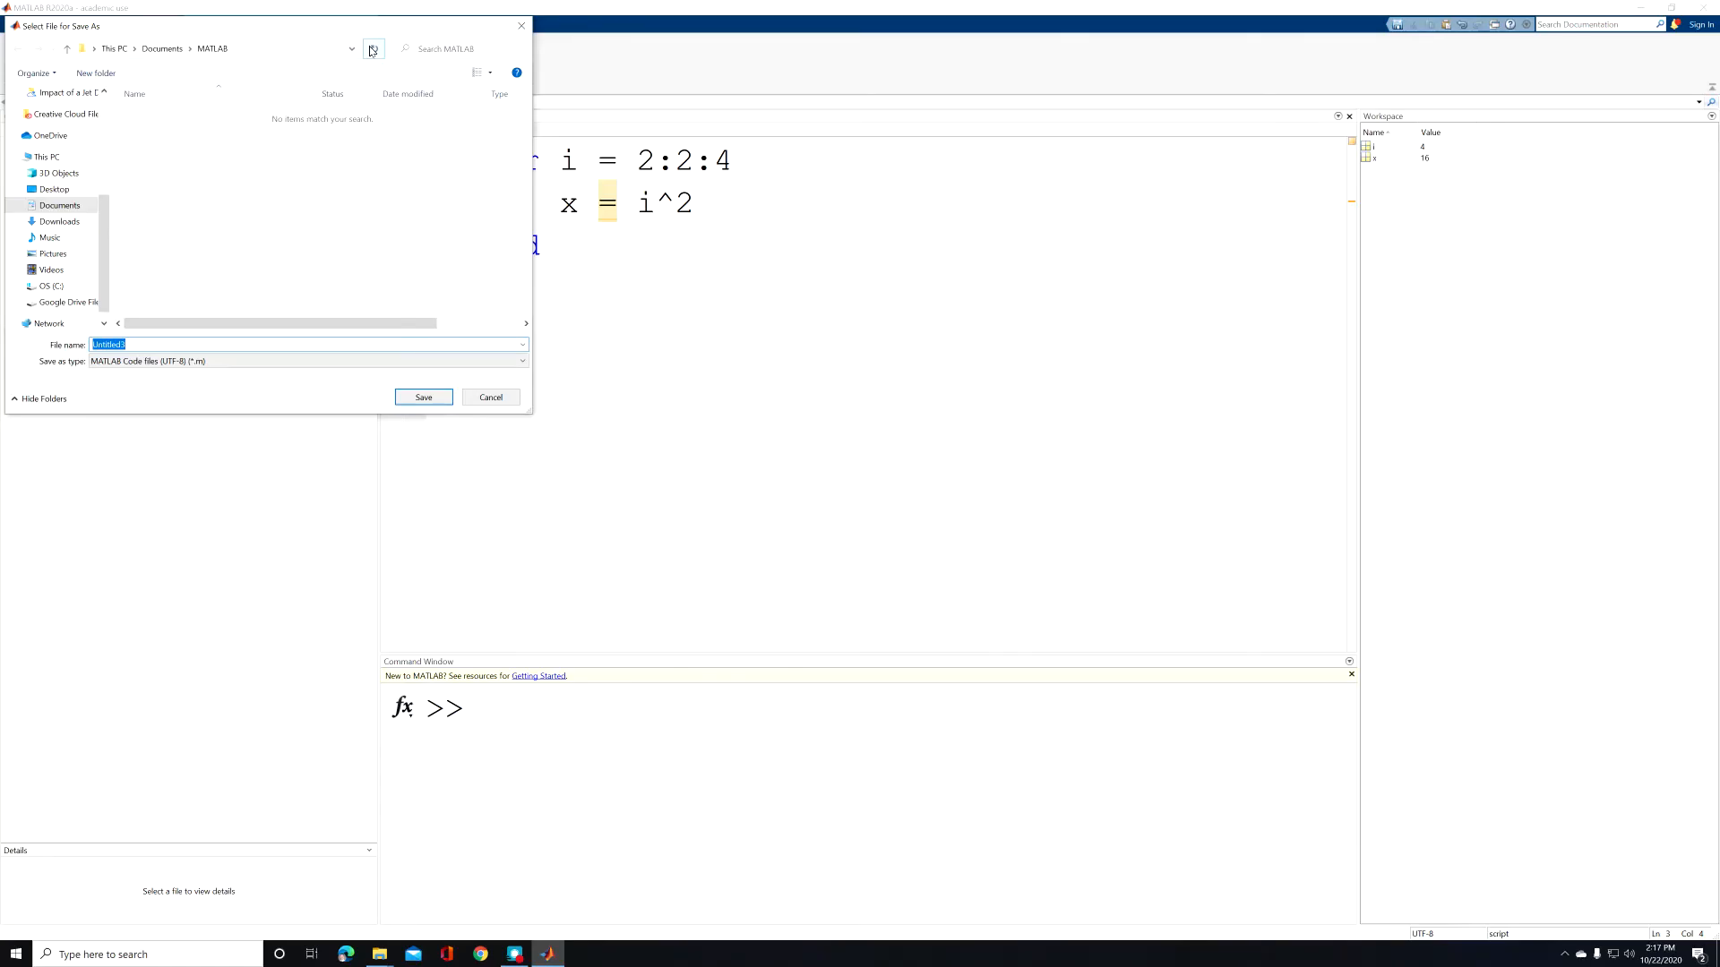
type("for")
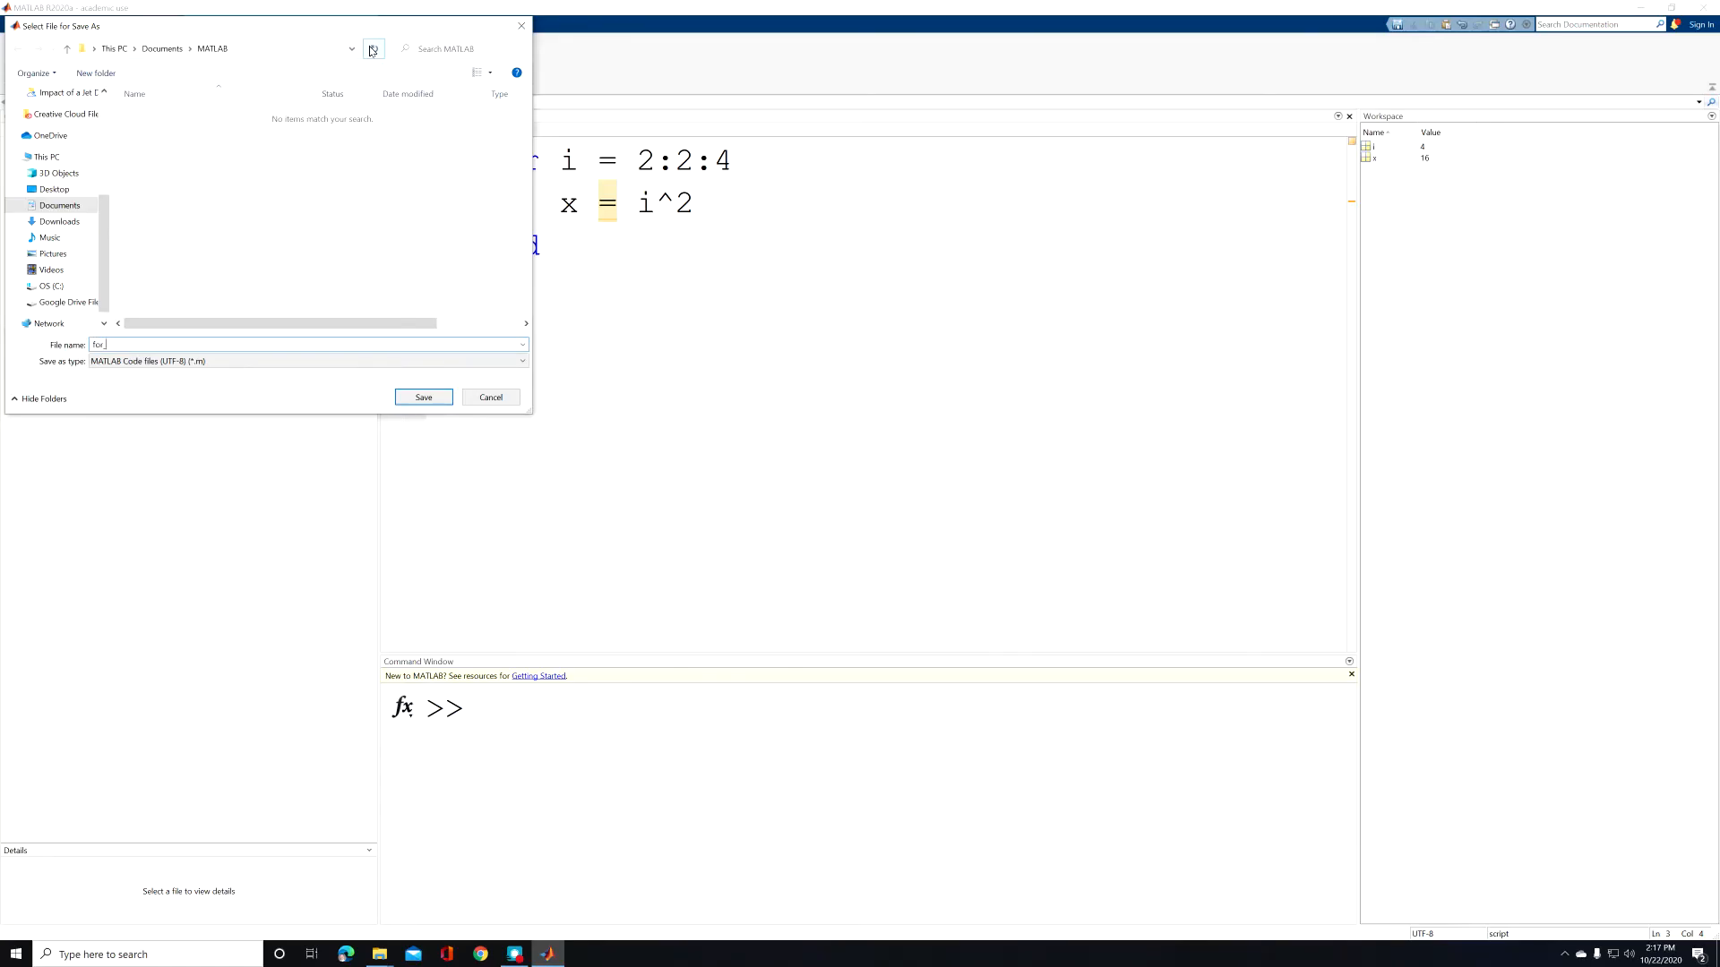
type("_loop")
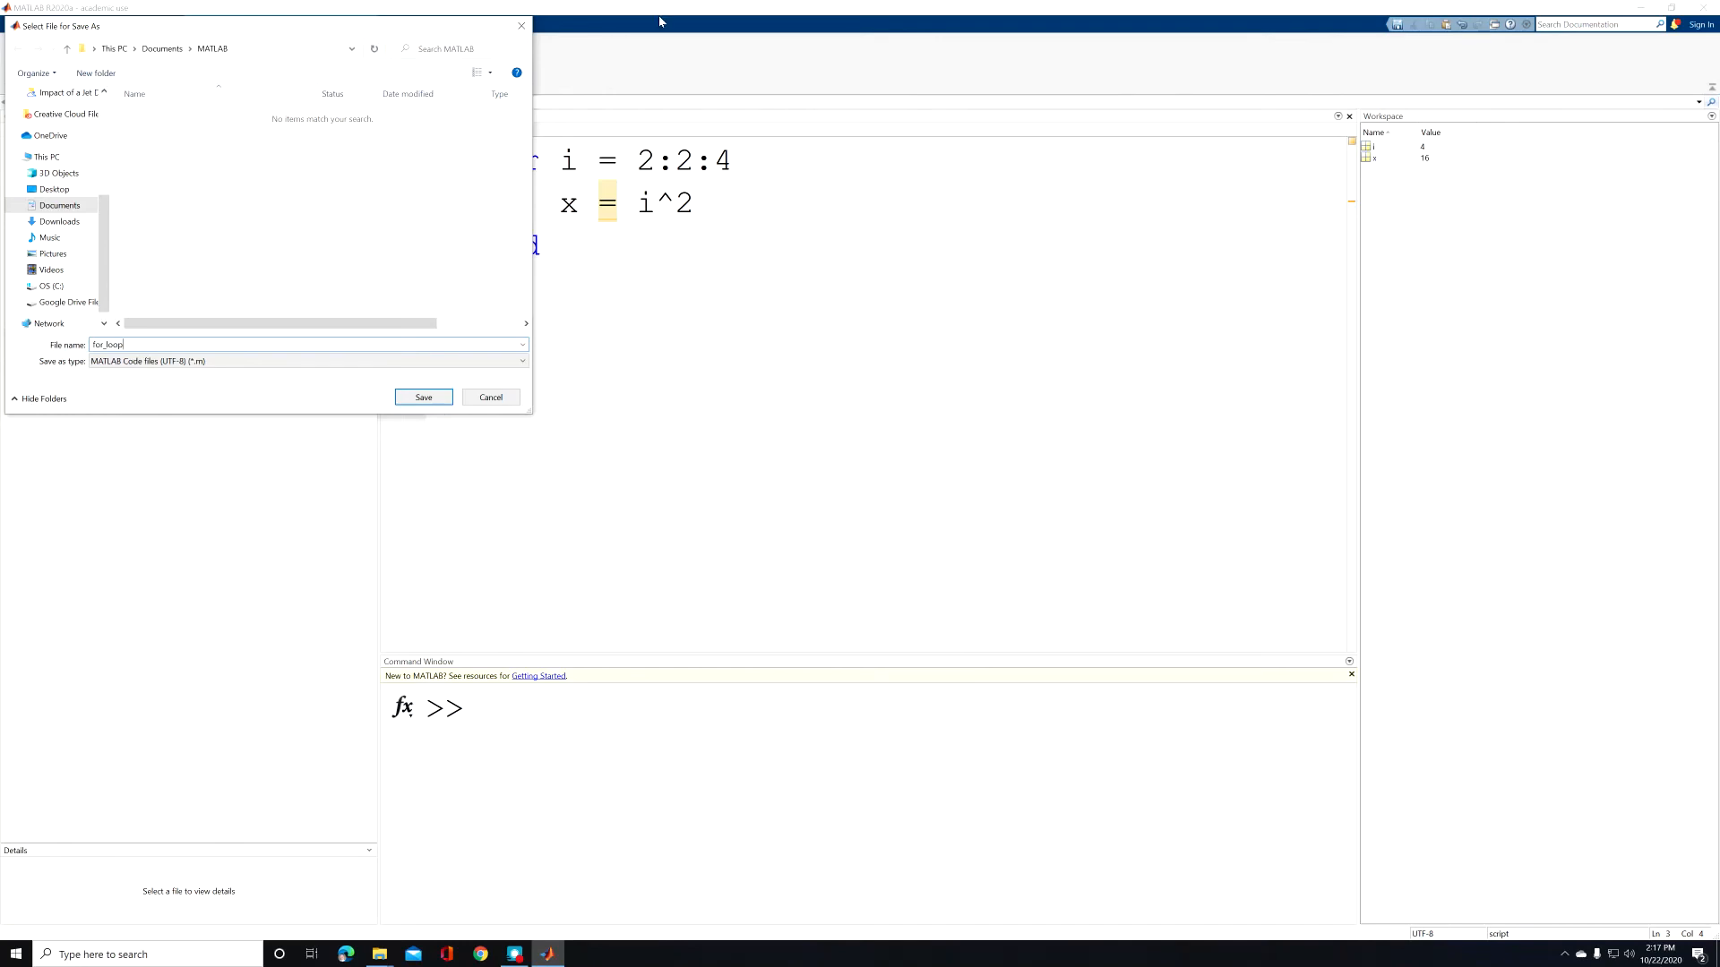
left_click(423, 396)
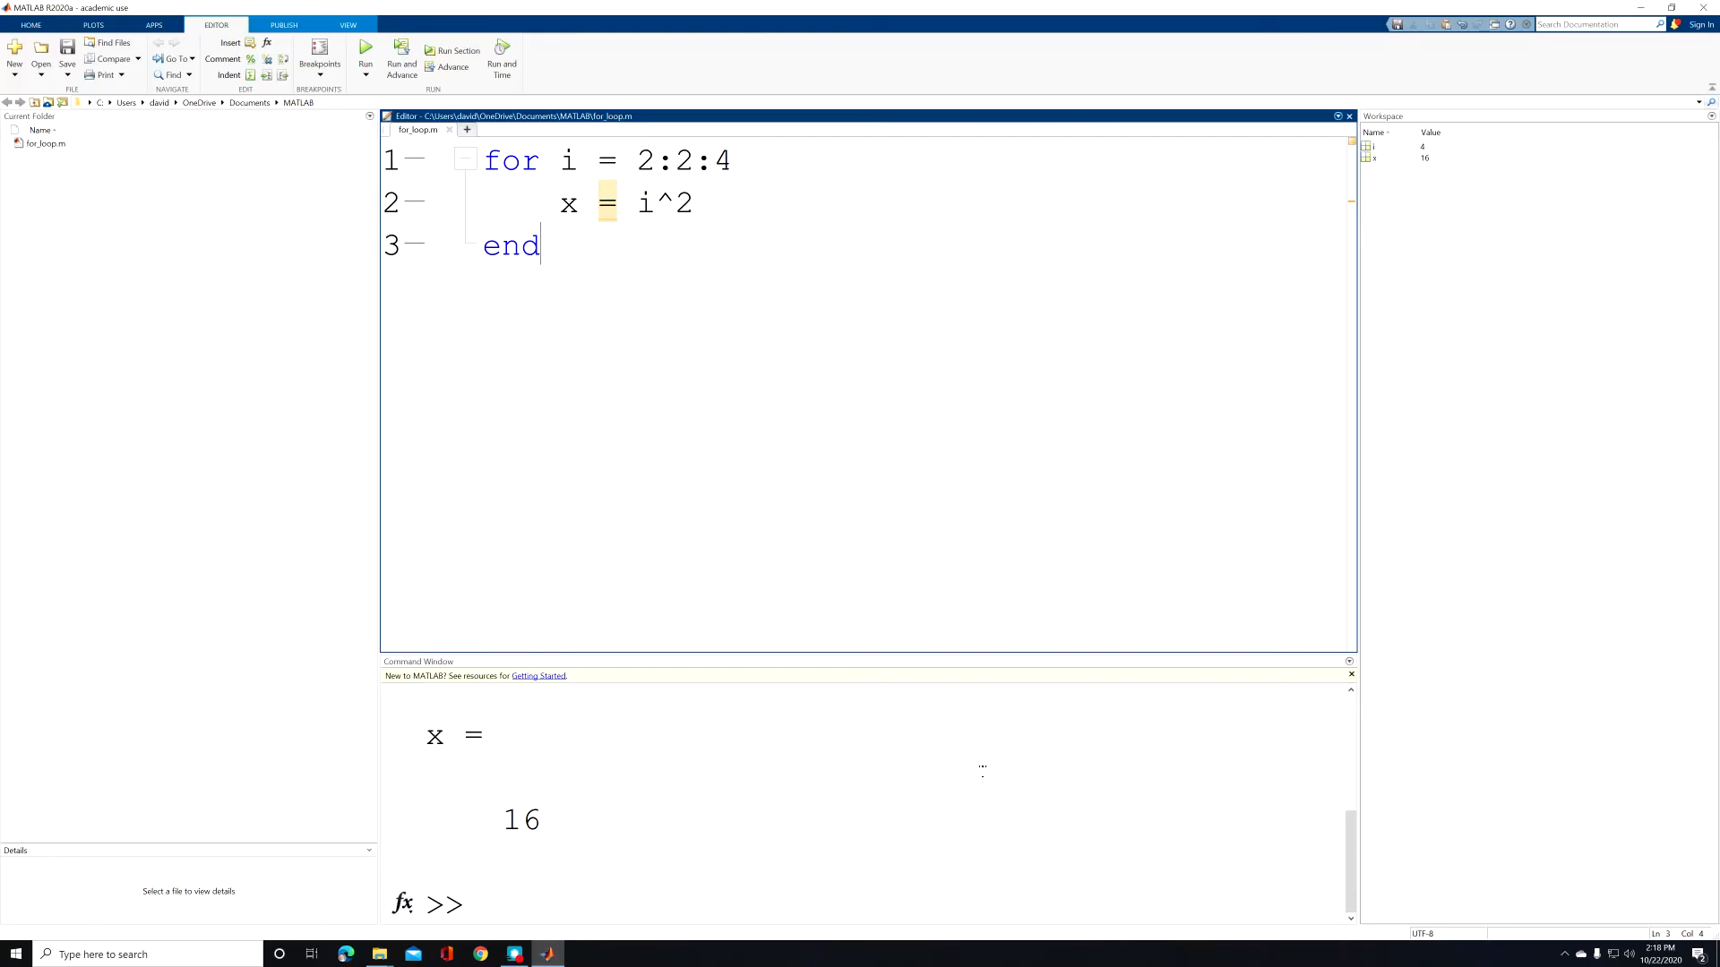
left_click(365, 51)
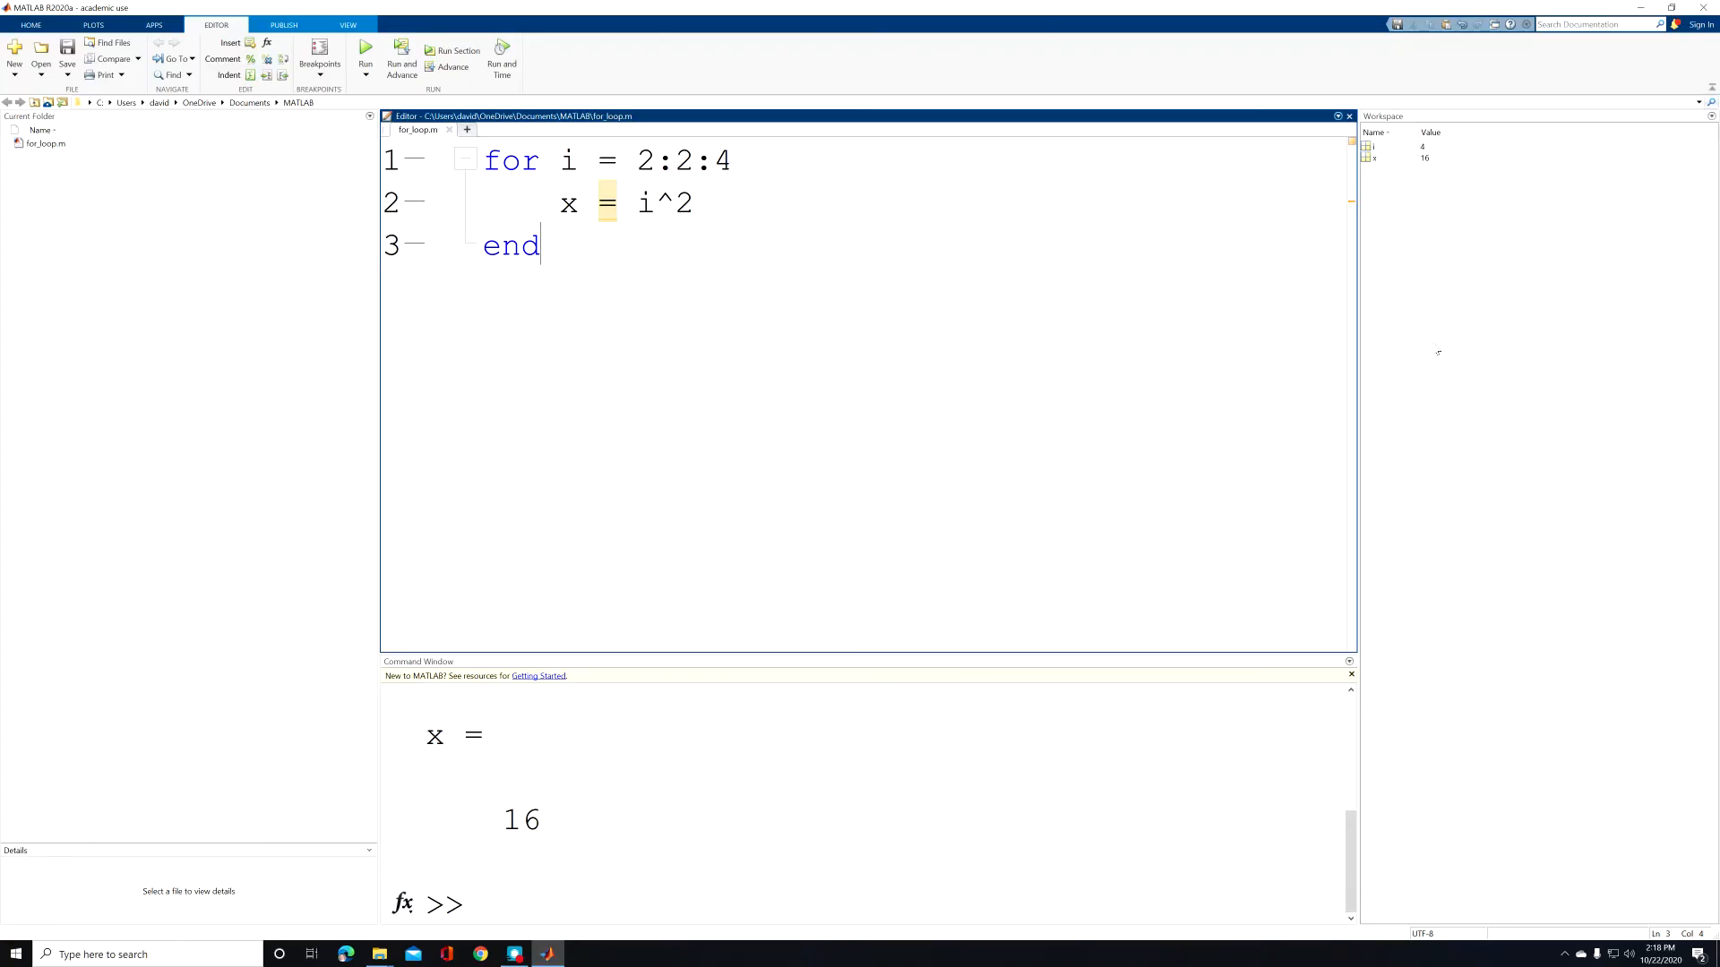
mouse_move(1453, 157)
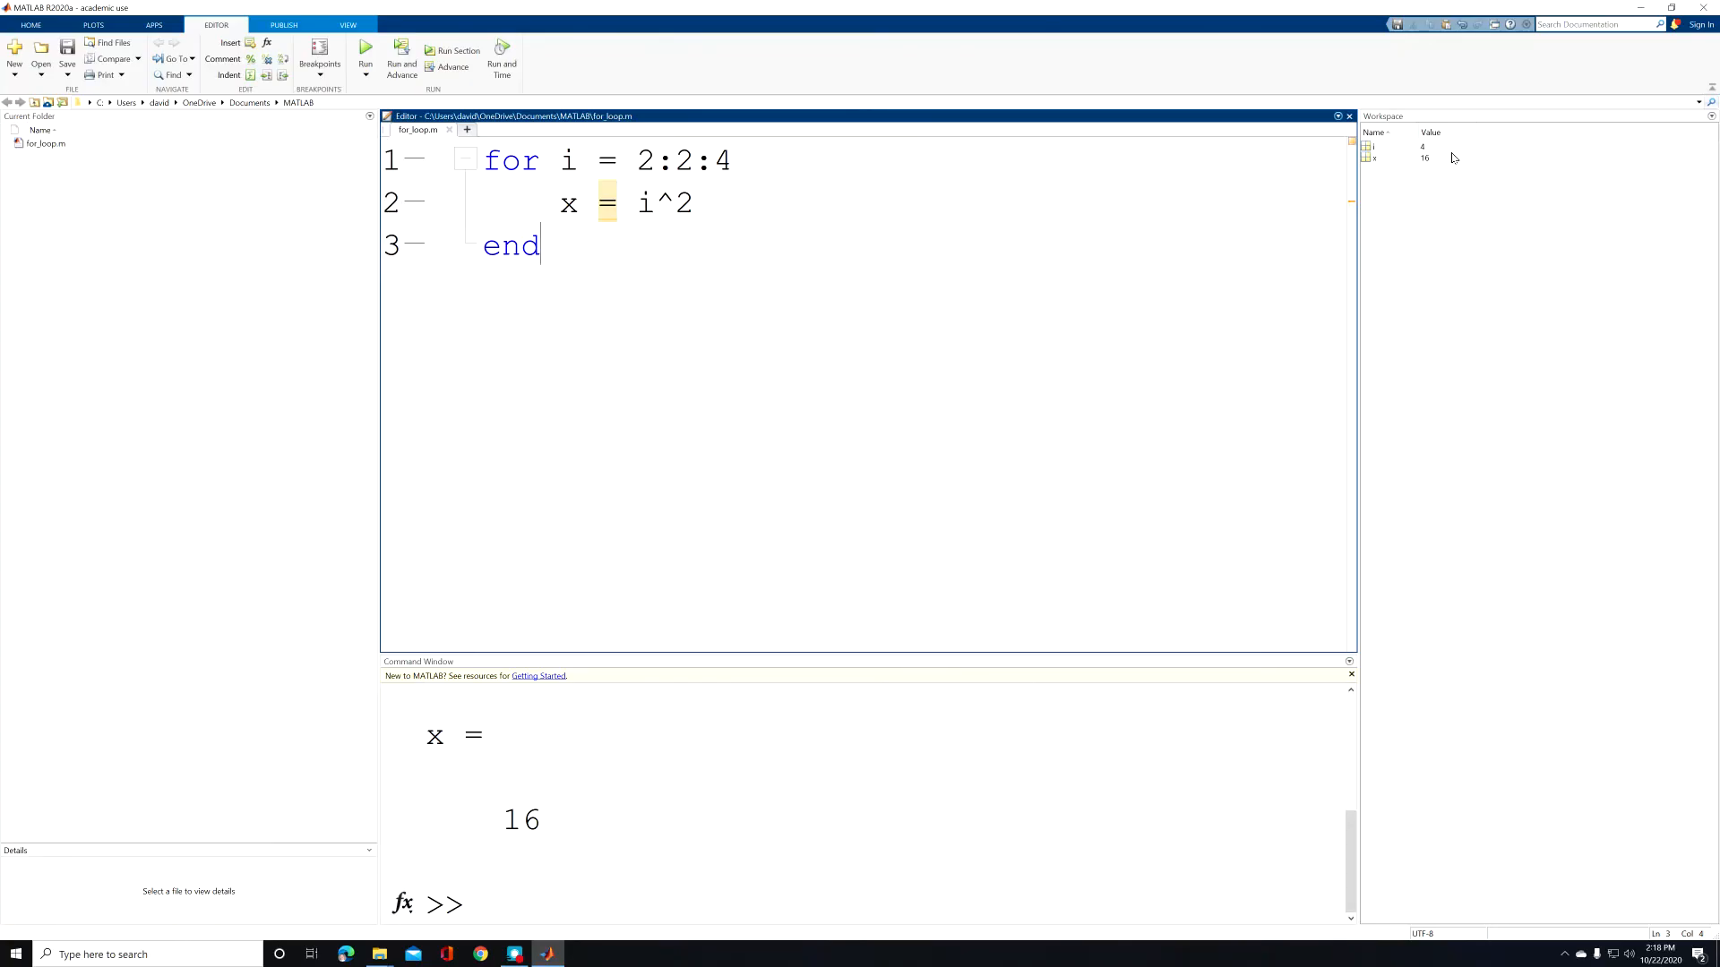
mouse_move(1437, 158)
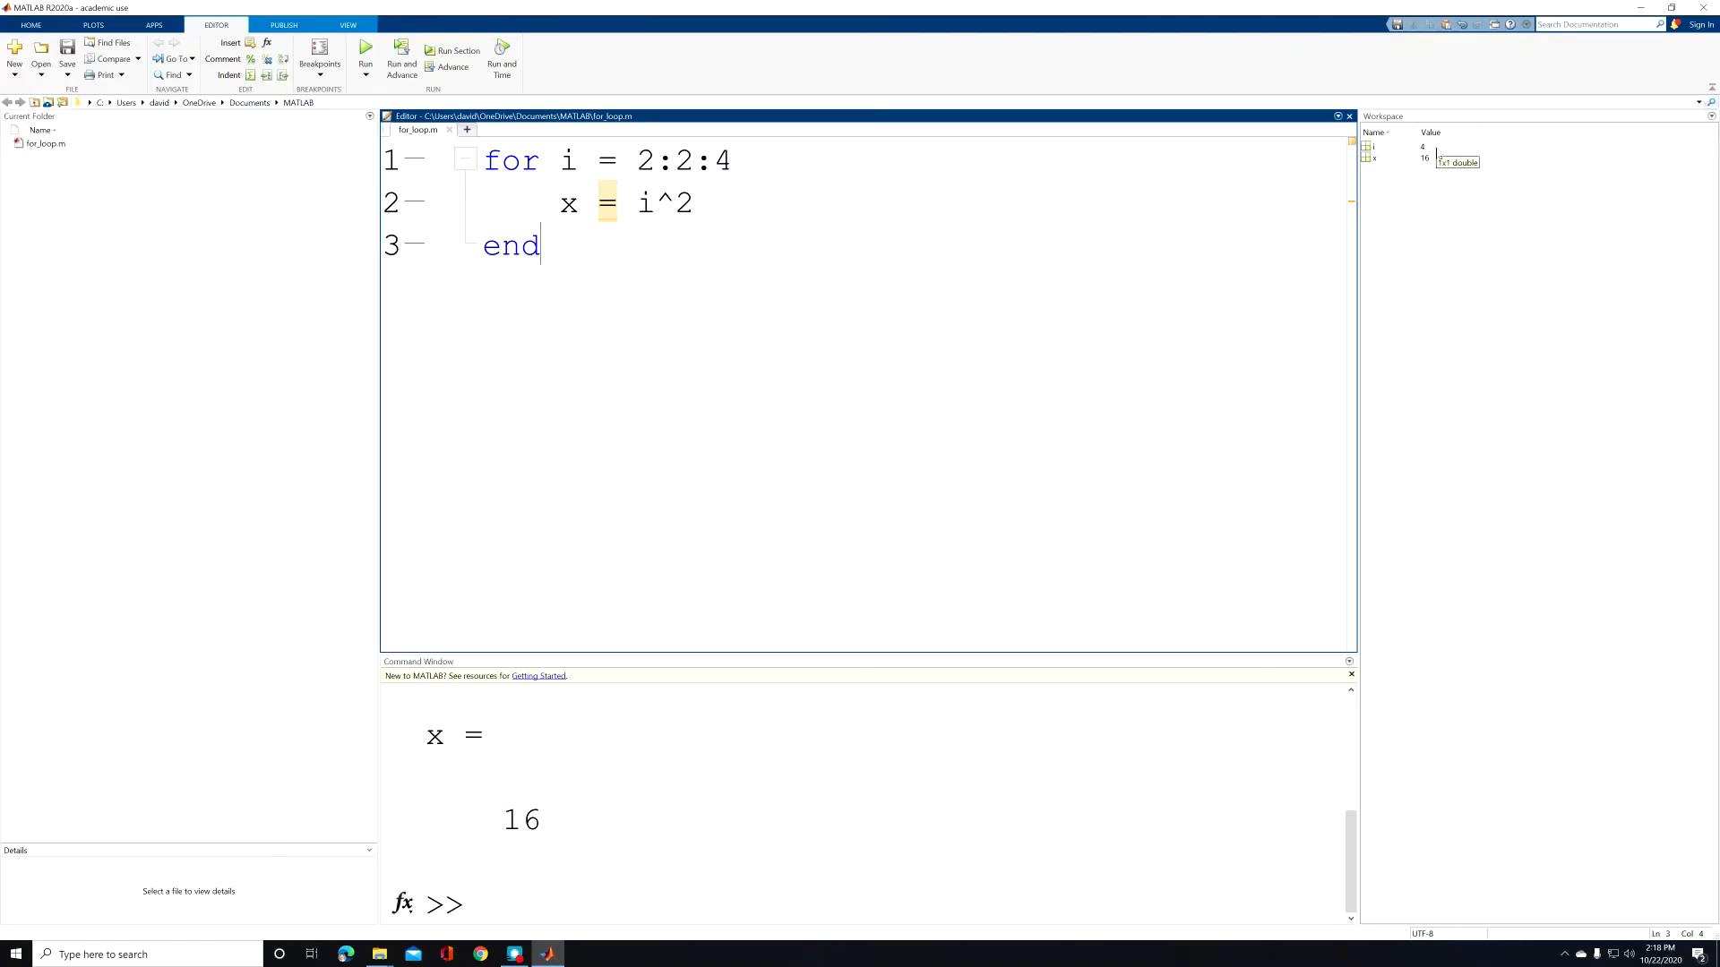